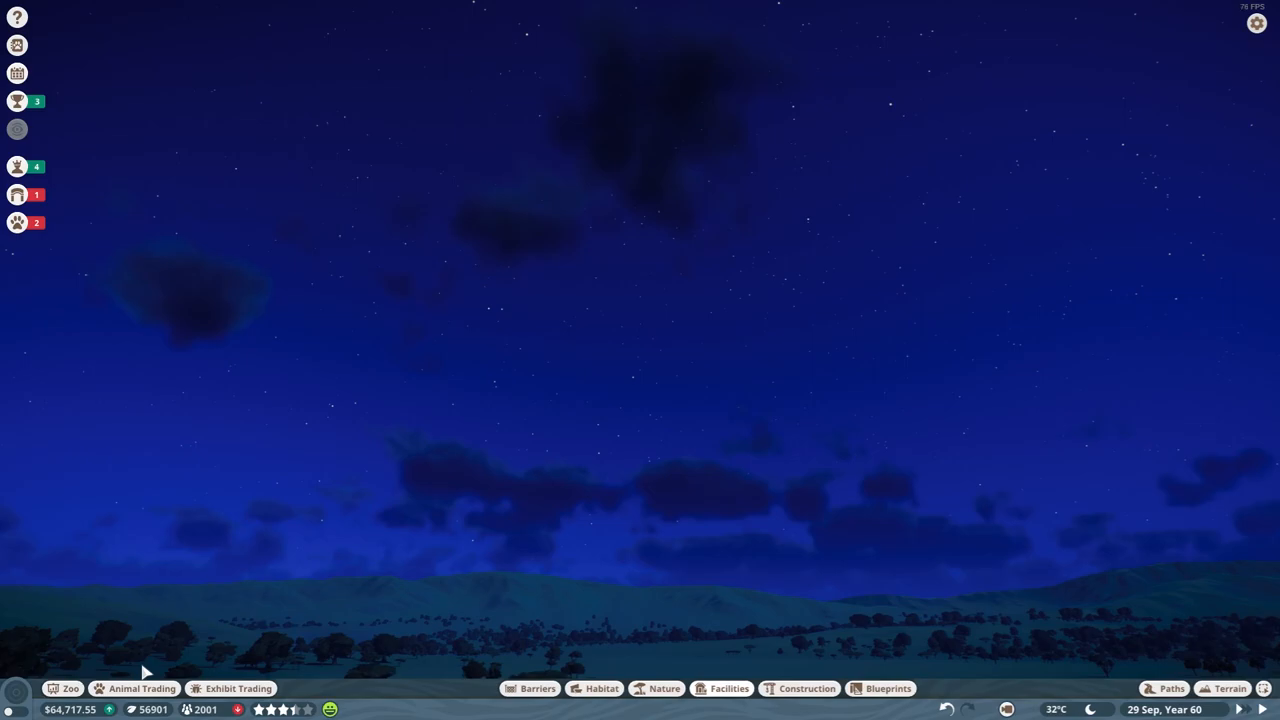
mouse_move(692, 460)
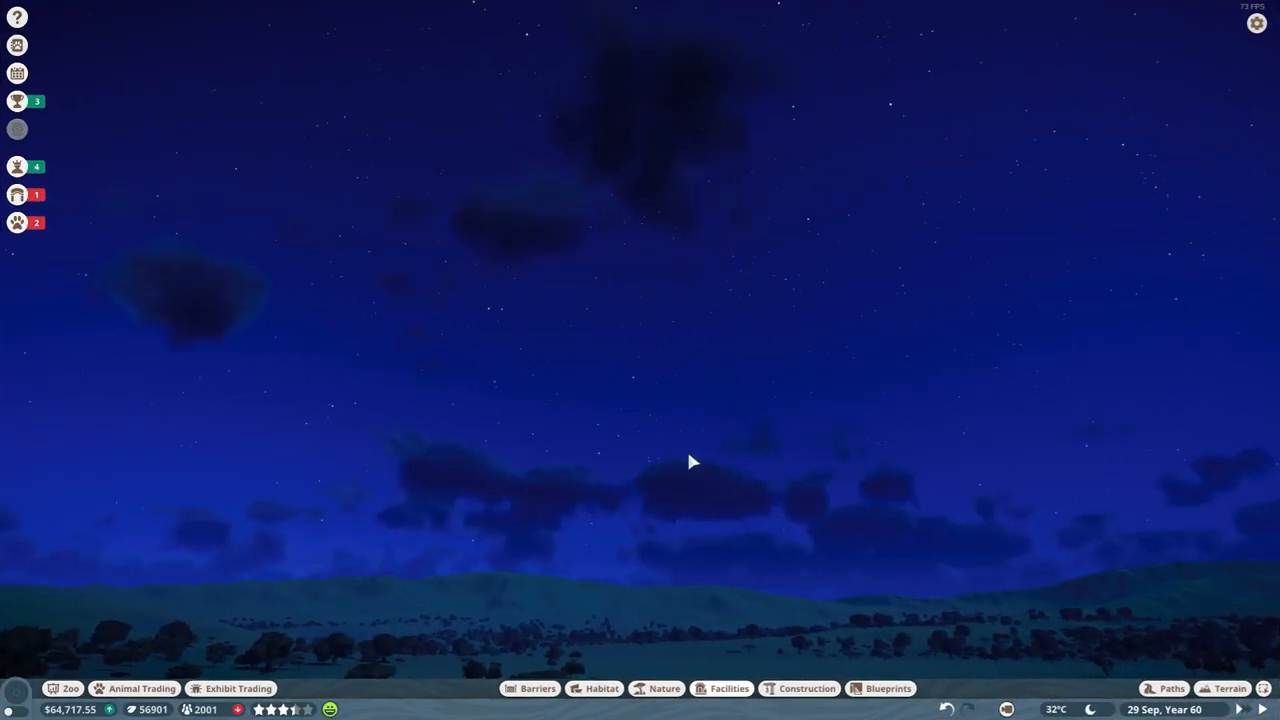
mouse_move(644, 272)
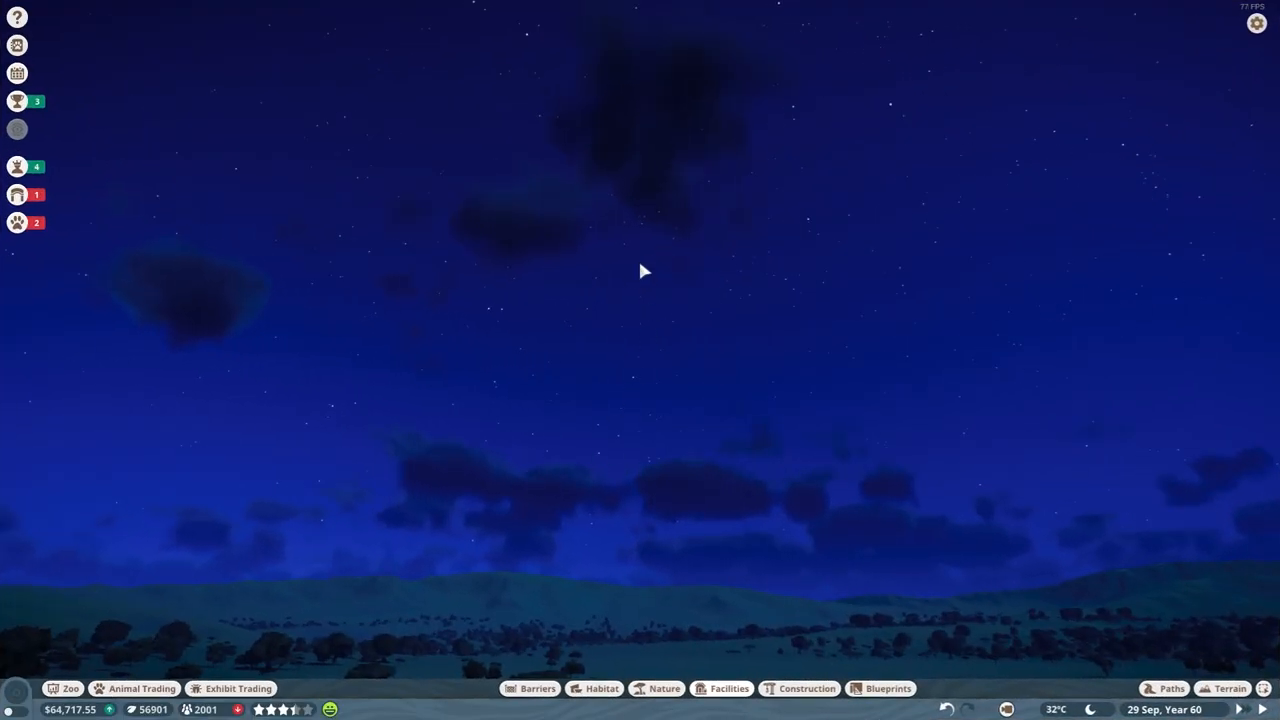
mouse_move(564, 328)
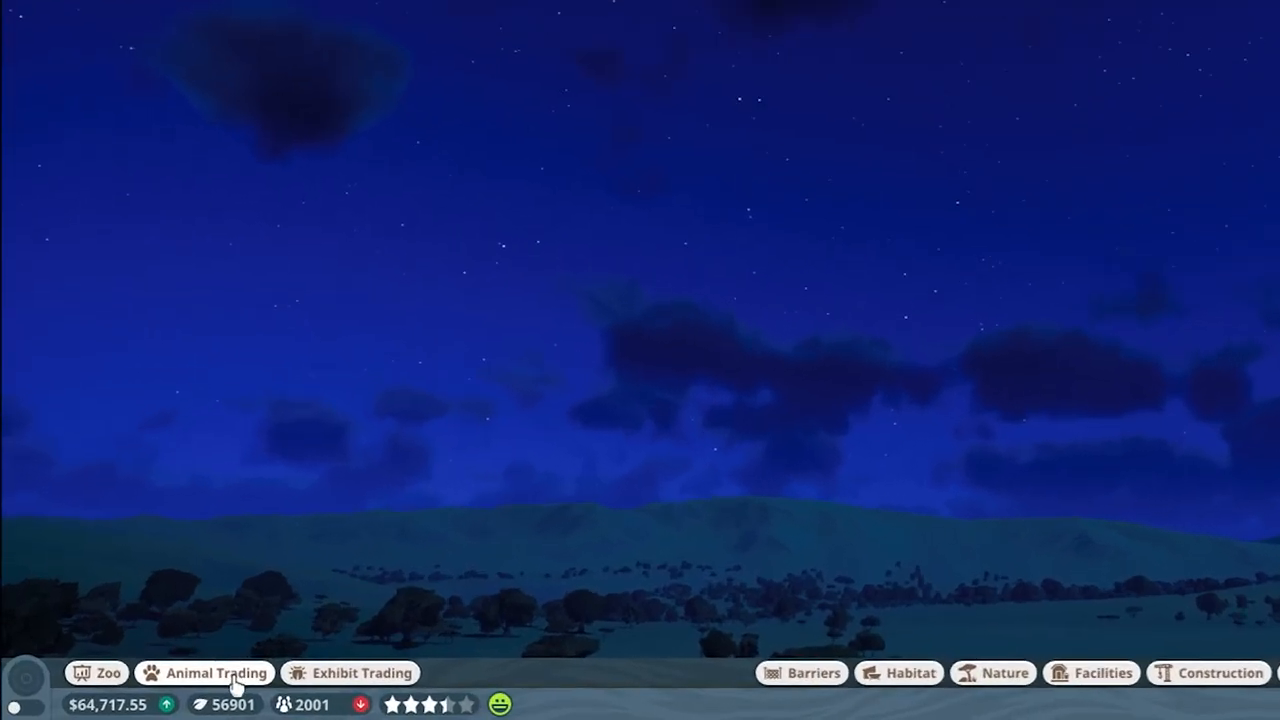
Step: Open the Animal Market from Animal Trading to list animals available for adoption
left_click(204, 672)
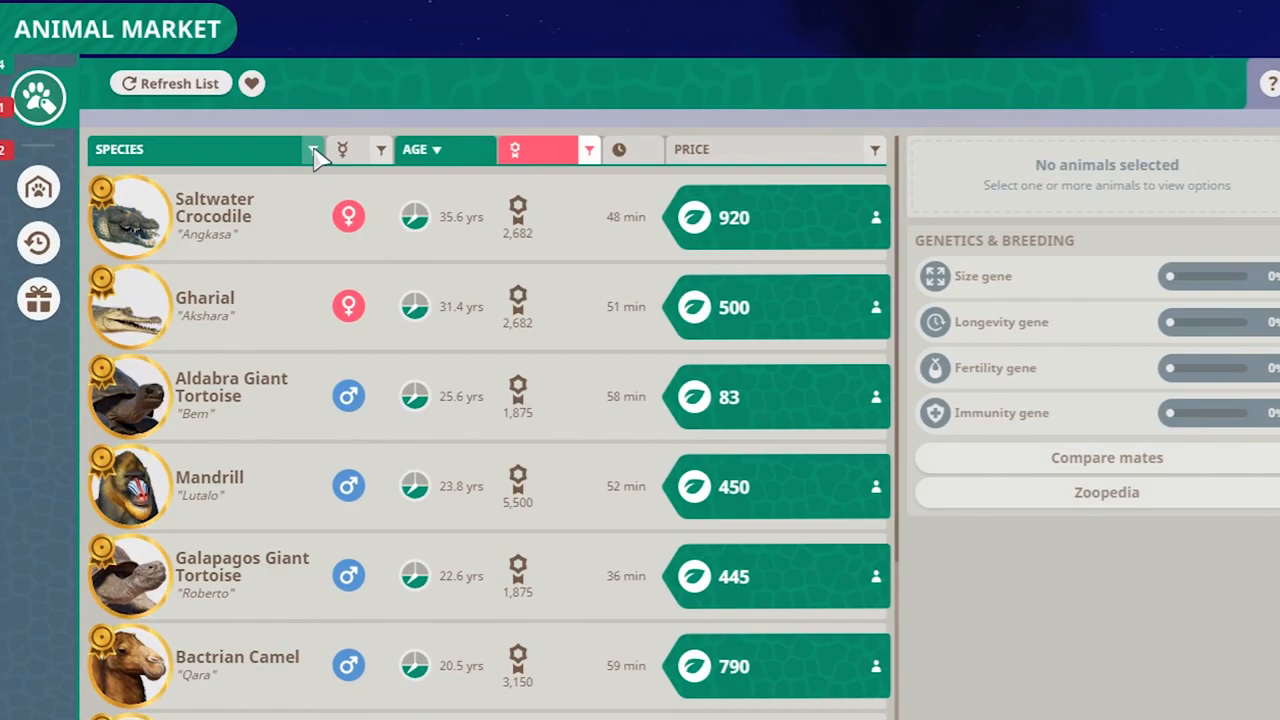
Step: Filter the Species column to Bengal Tiger only and apply it
left_click(312, 148)
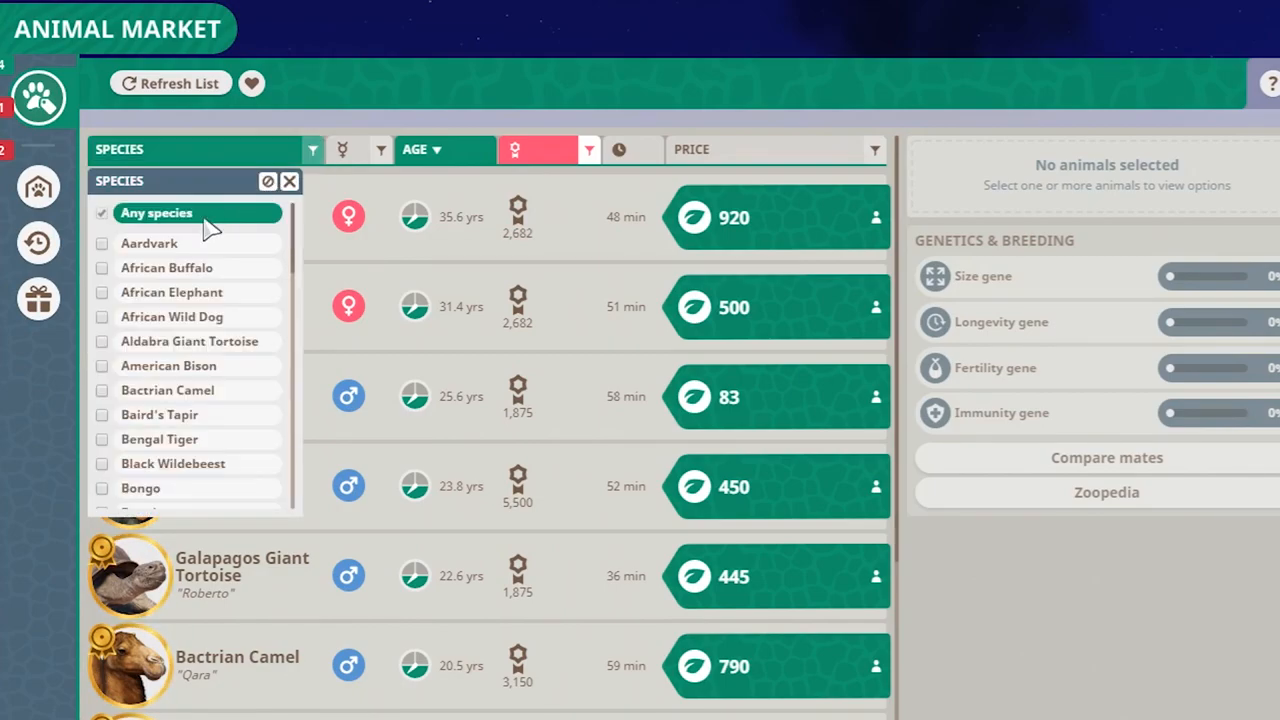
mouse_move(152, 332)
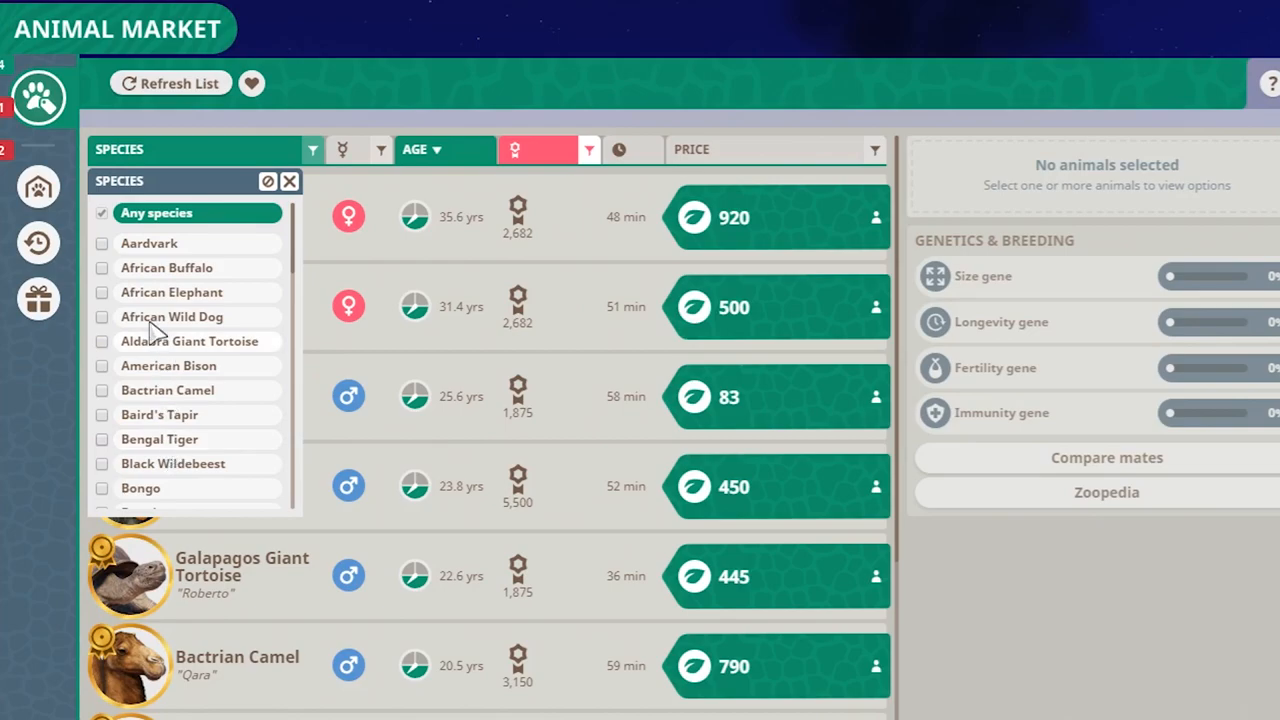
mouse_move(160, 436)
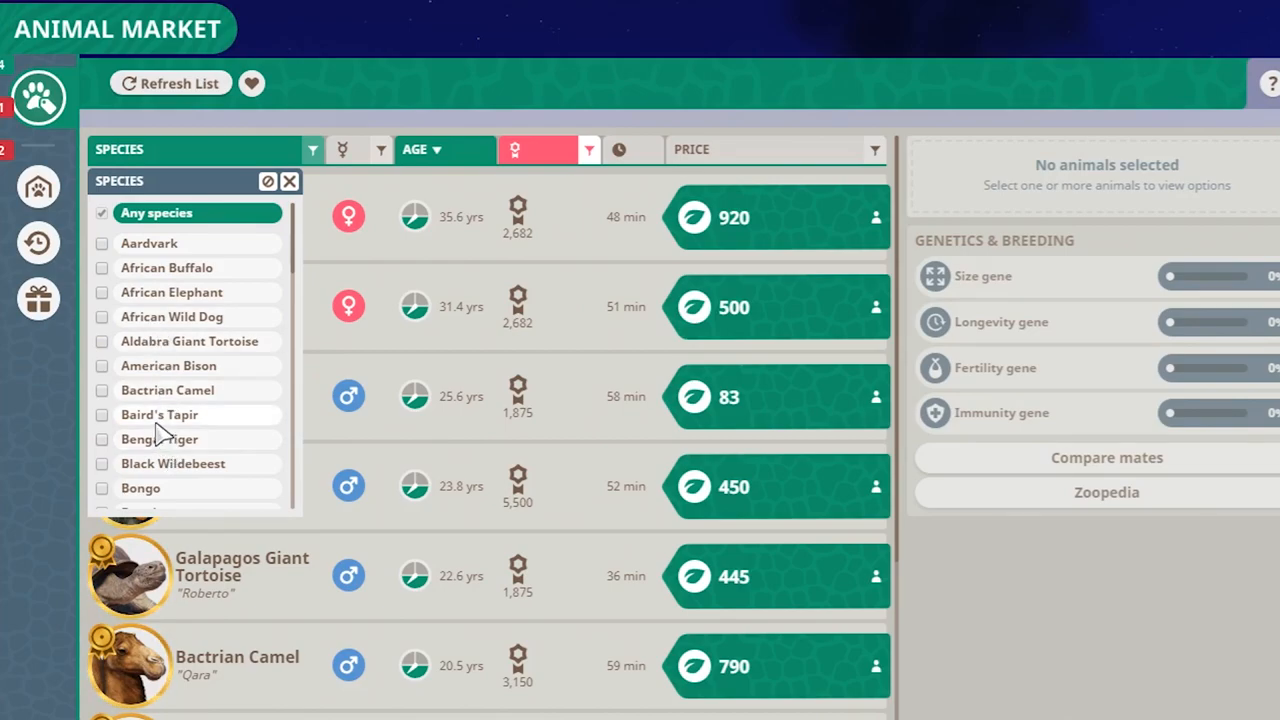
left_click(160, 440)
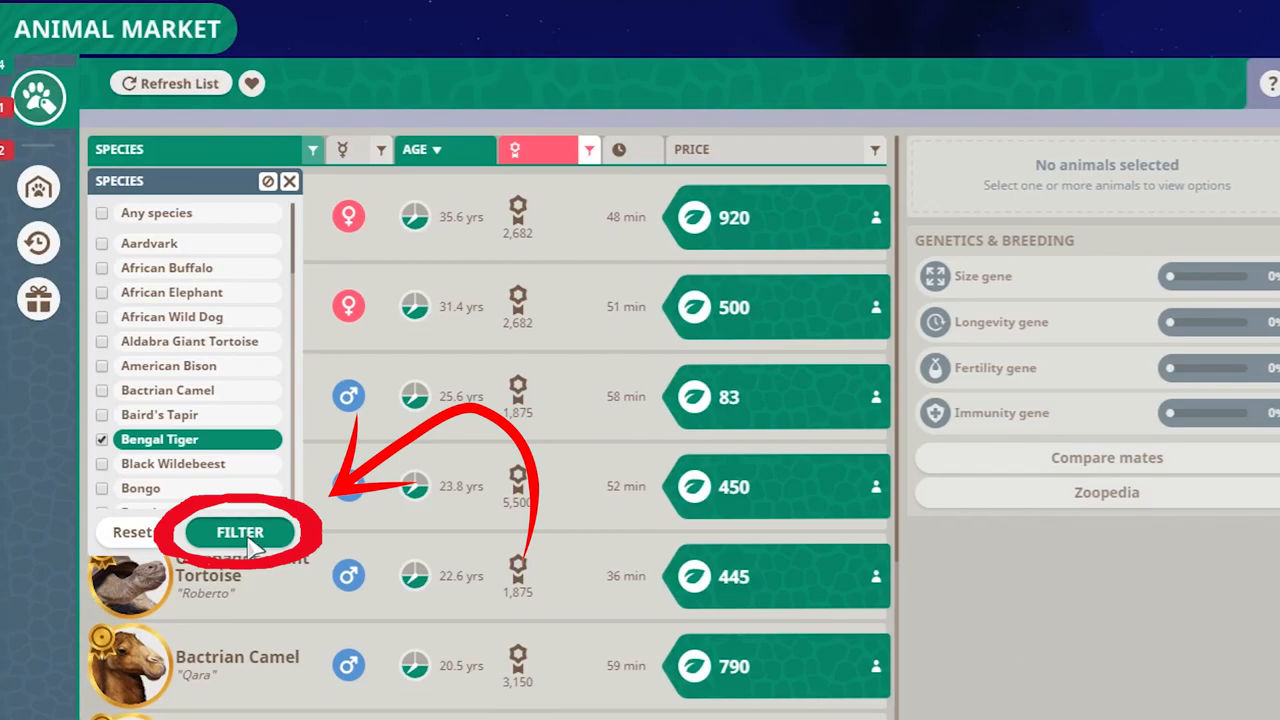
left_click(240, 532)
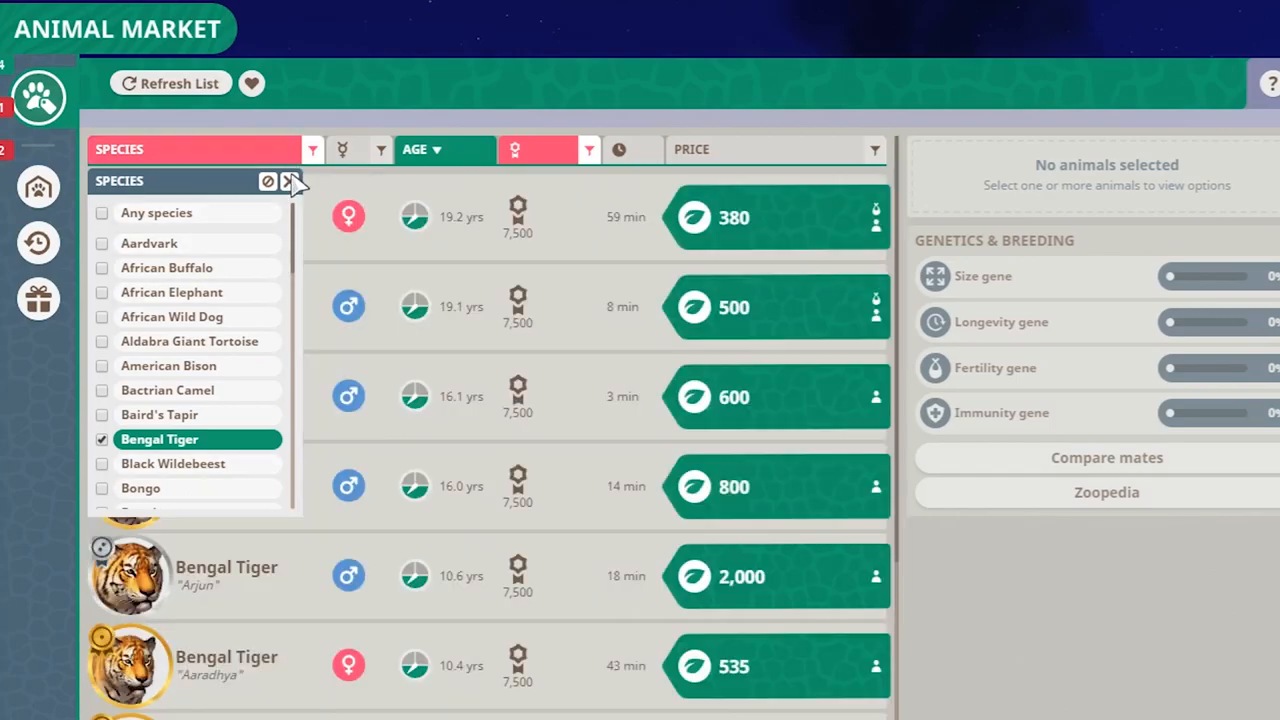
left_click(290, 180)
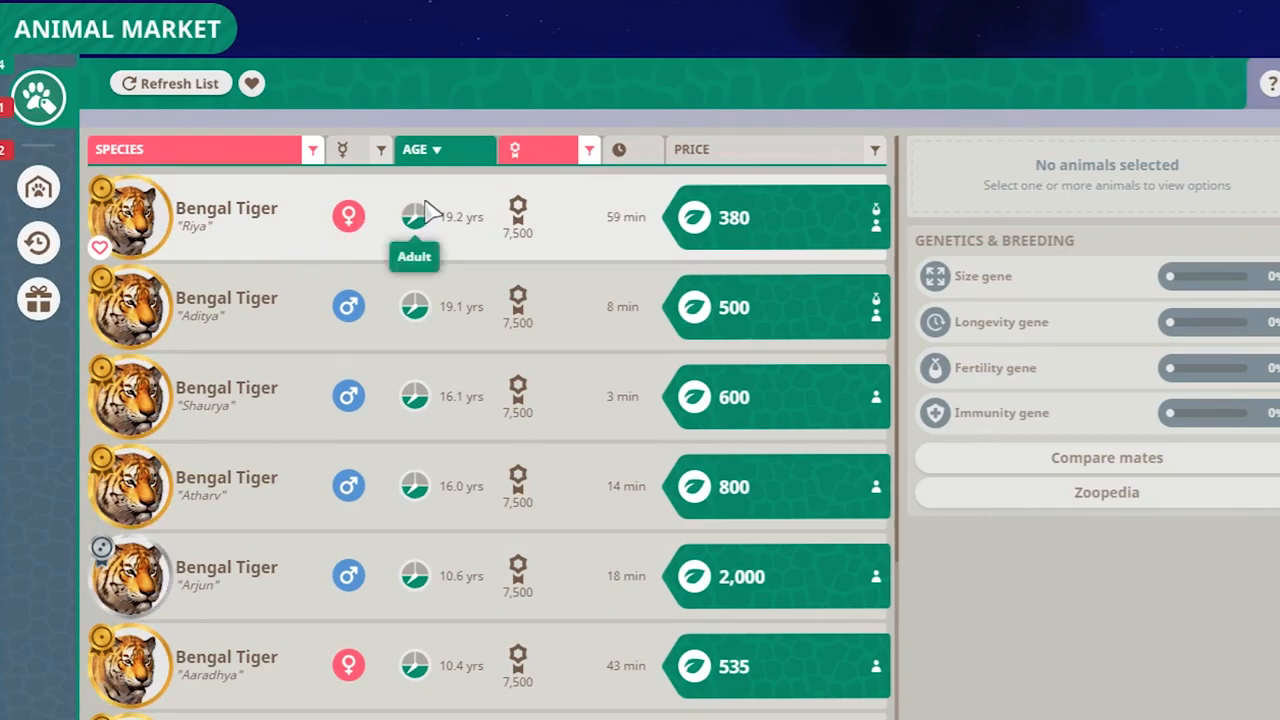
mouse_move(316, 160)
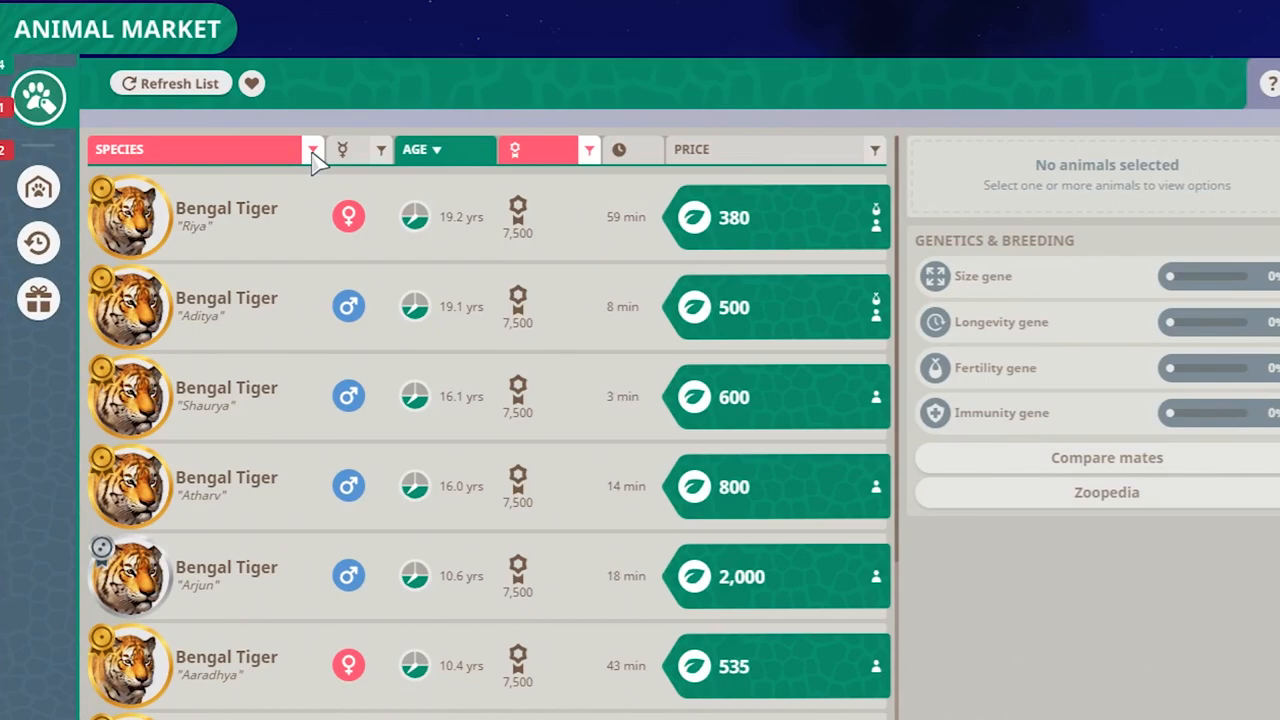
Step: Swap the species filter to Aardvark and African Wild Dog, then view the first wild dog's genetics
left_click(312, 148)
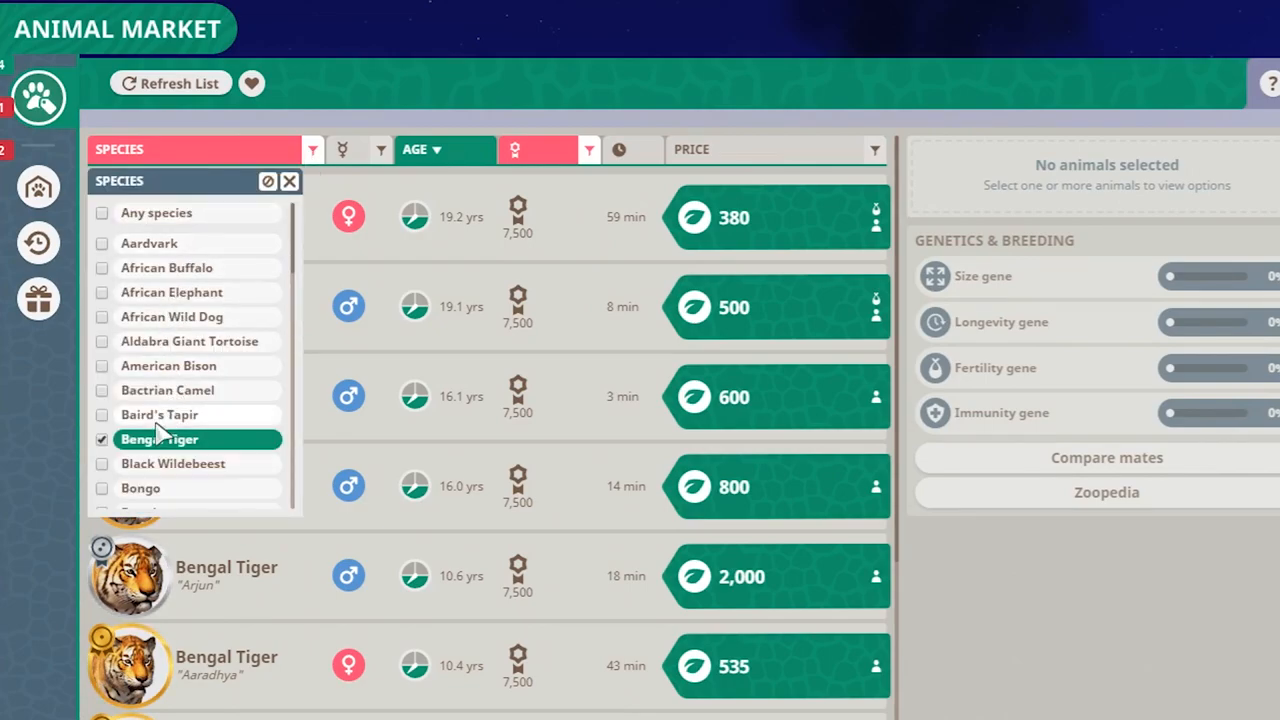
mouse_move(150, 450)
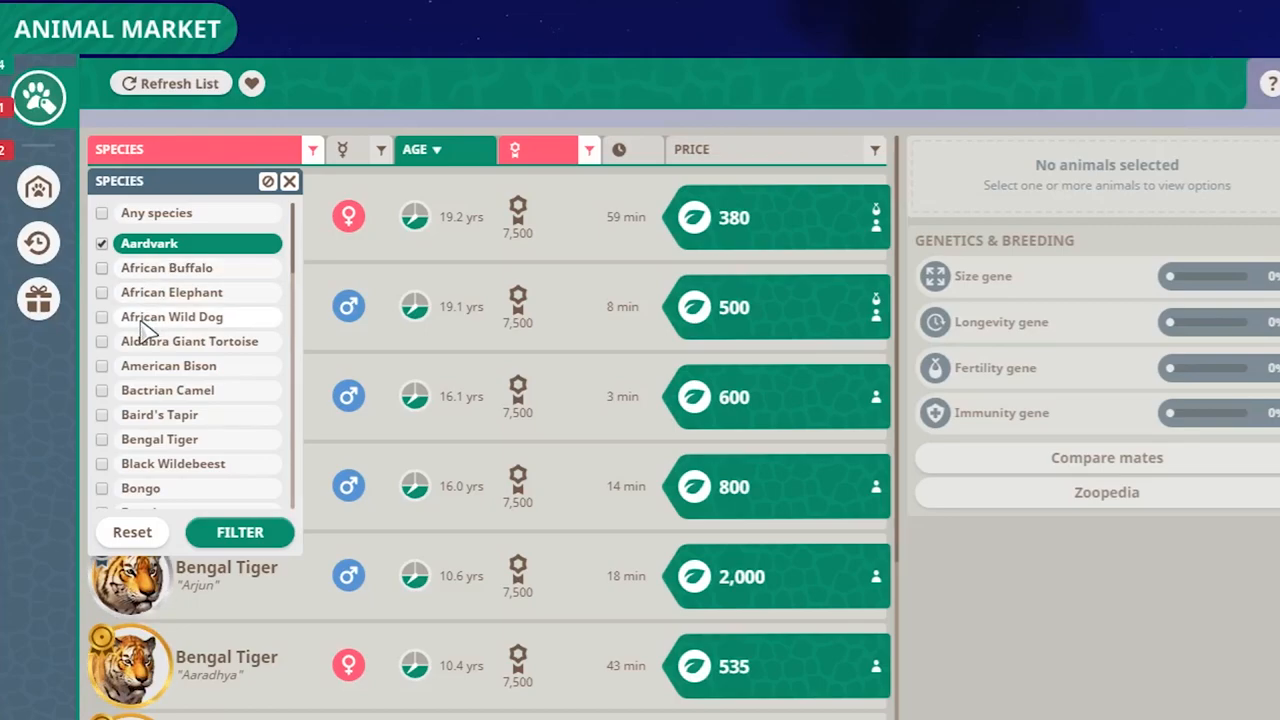
left_click(100, 316)
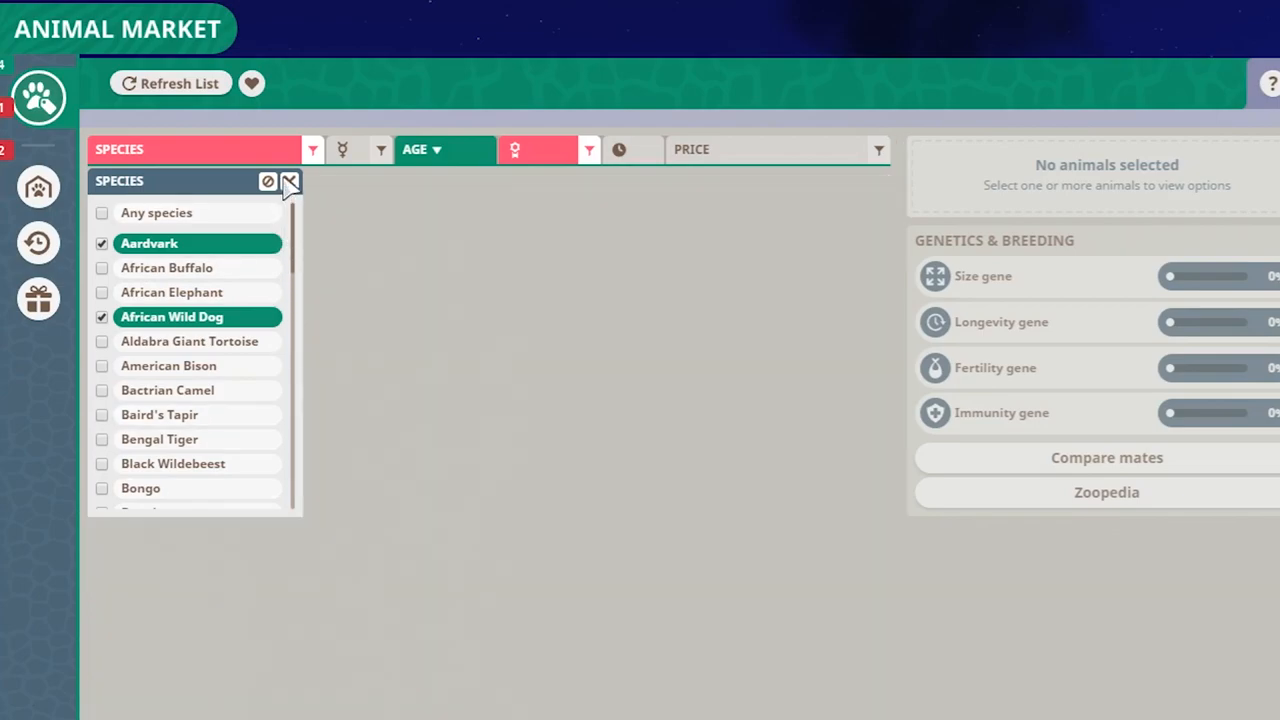
left_click(290, 180)
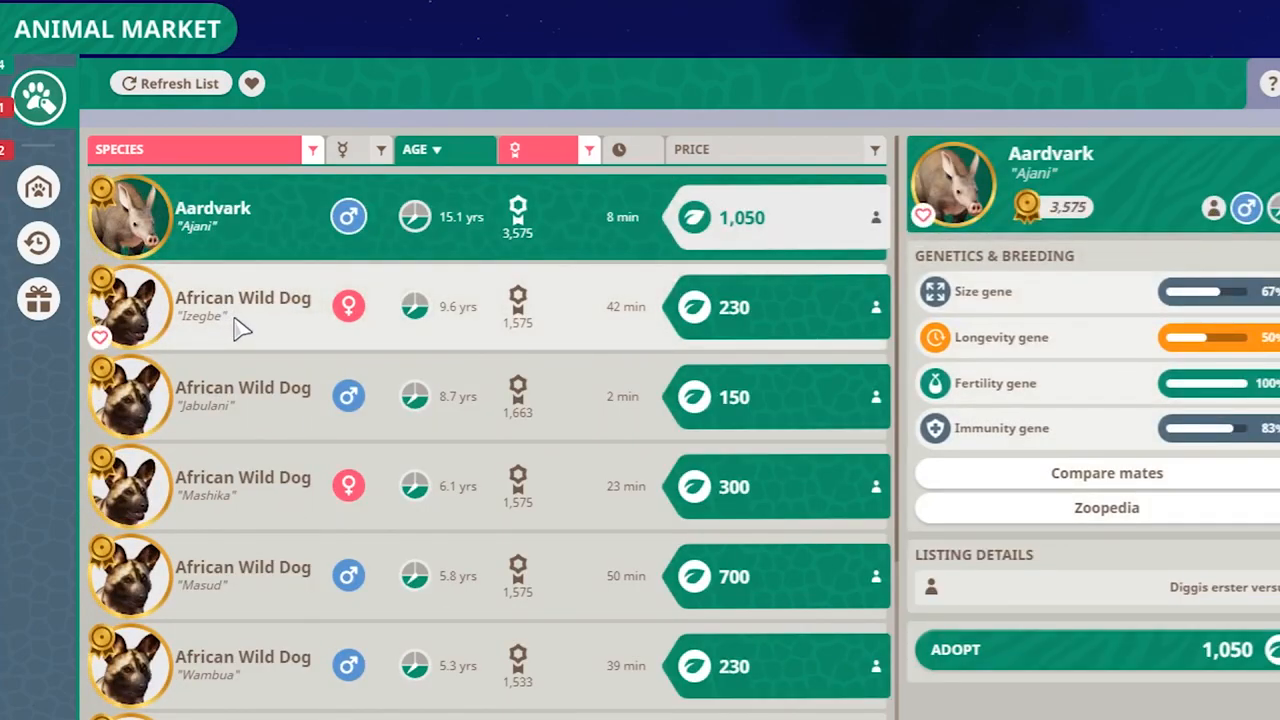
left_click(244, 308)
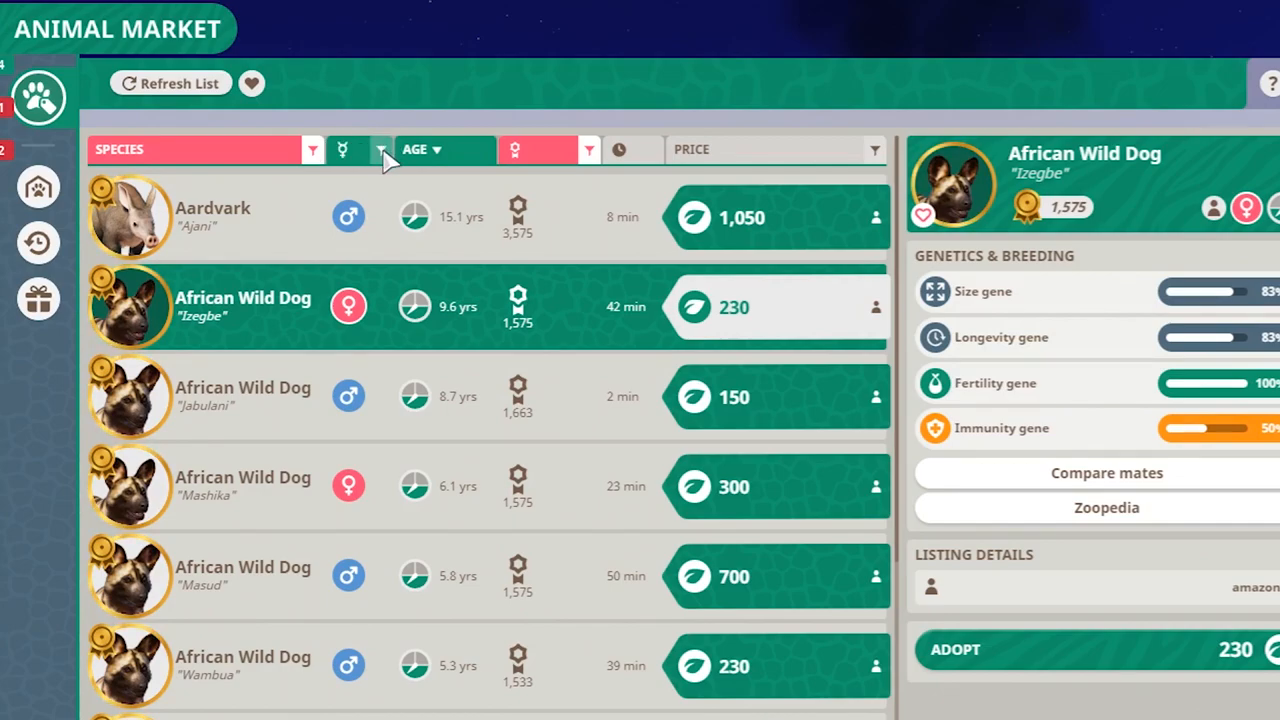
Step: Try the Sex filter on Female, then switch it to Male only and apply it
left_click(380, 148)
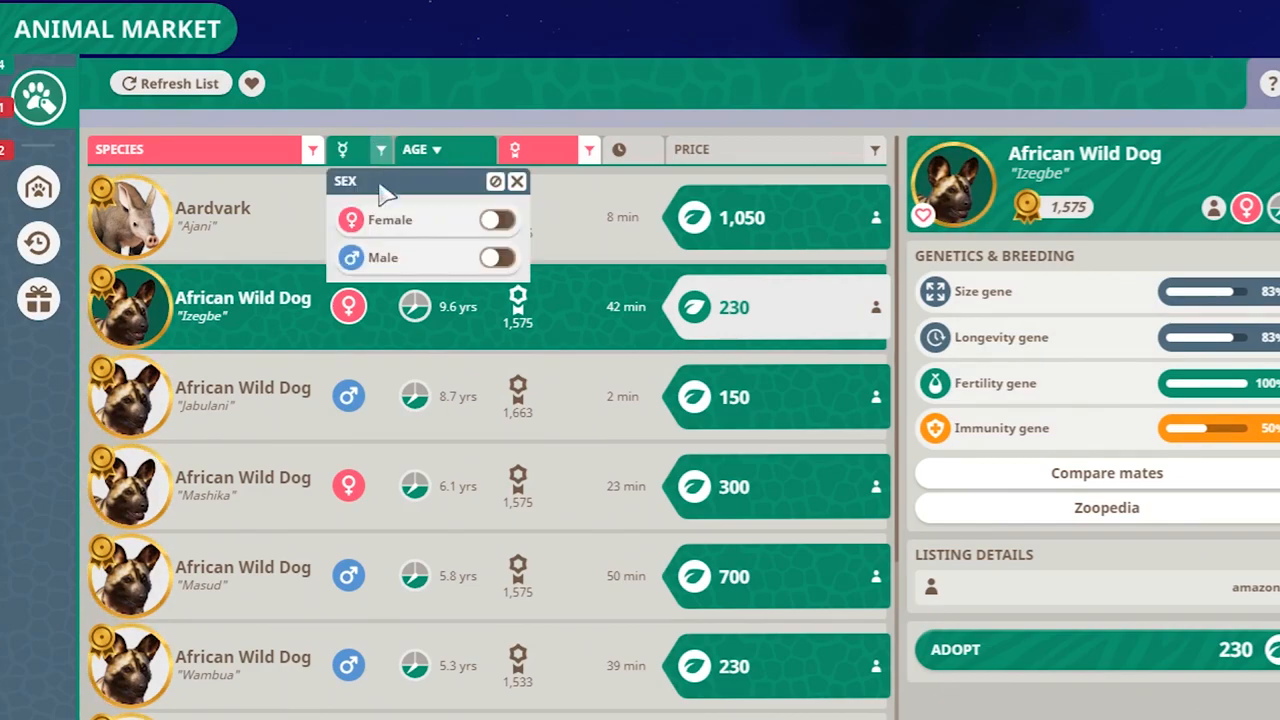
mouse_move(480, 230)
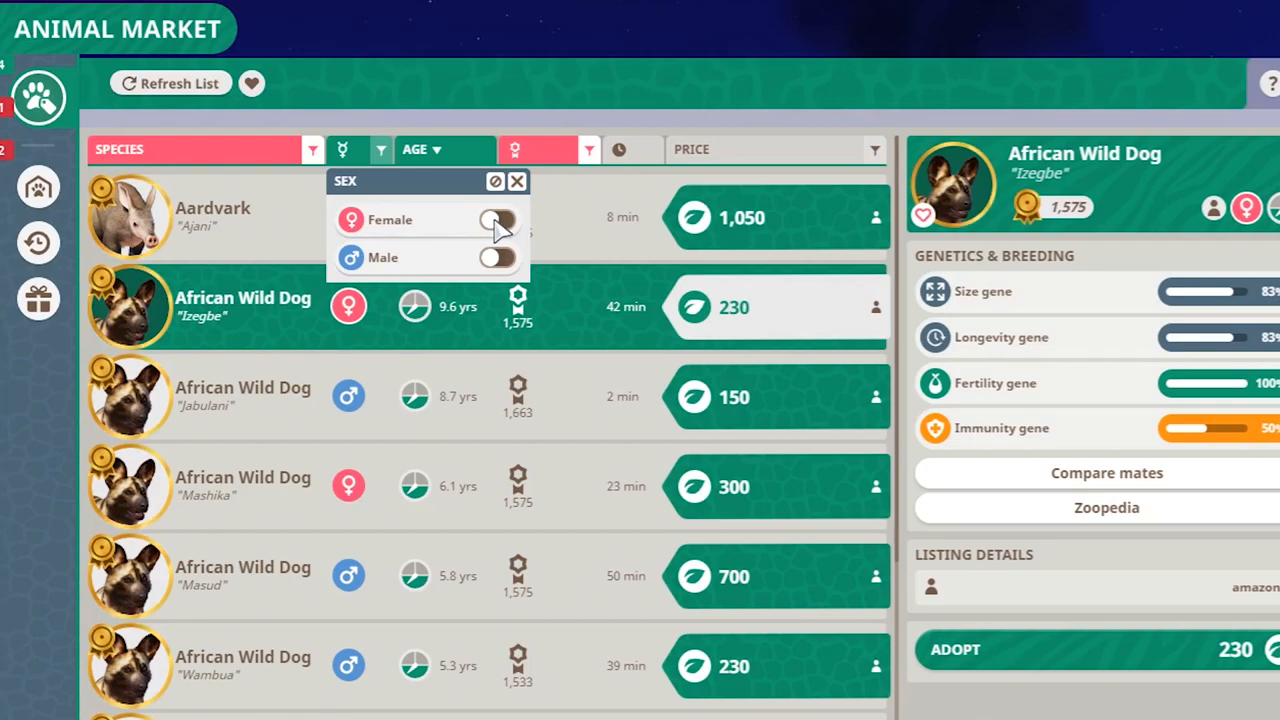
left_click(500, 220)
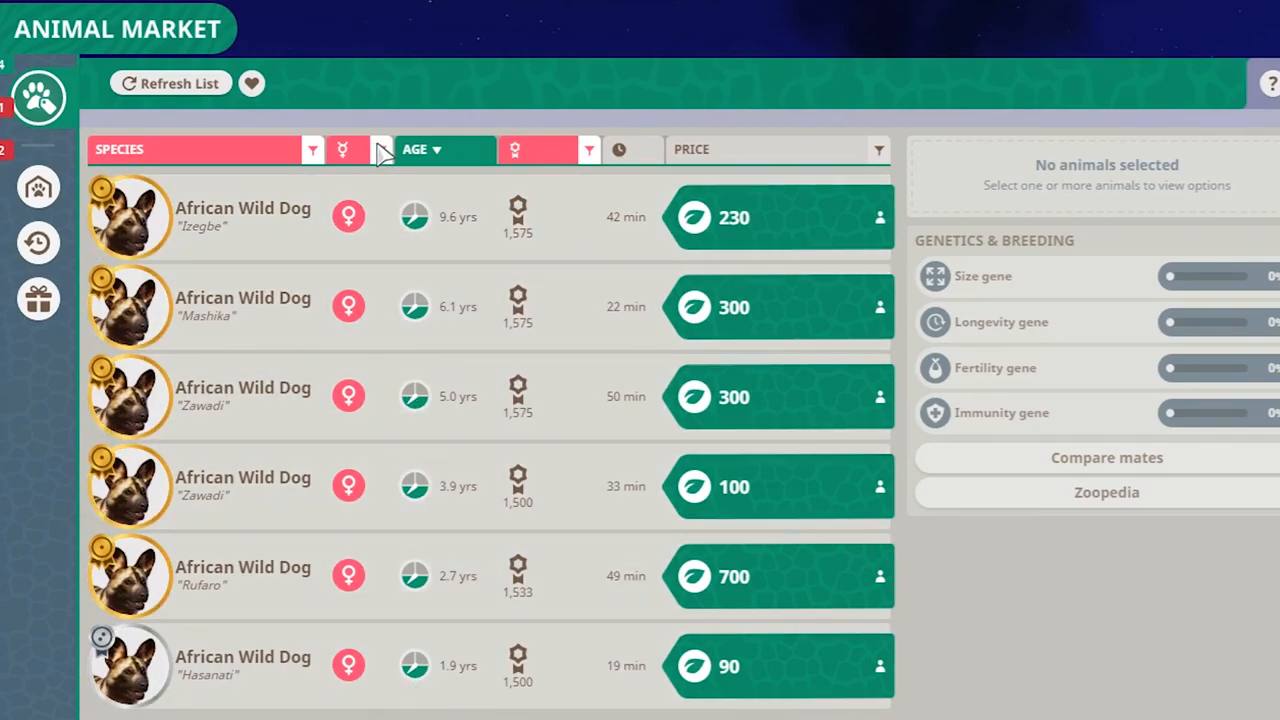
left_click(348, 148)
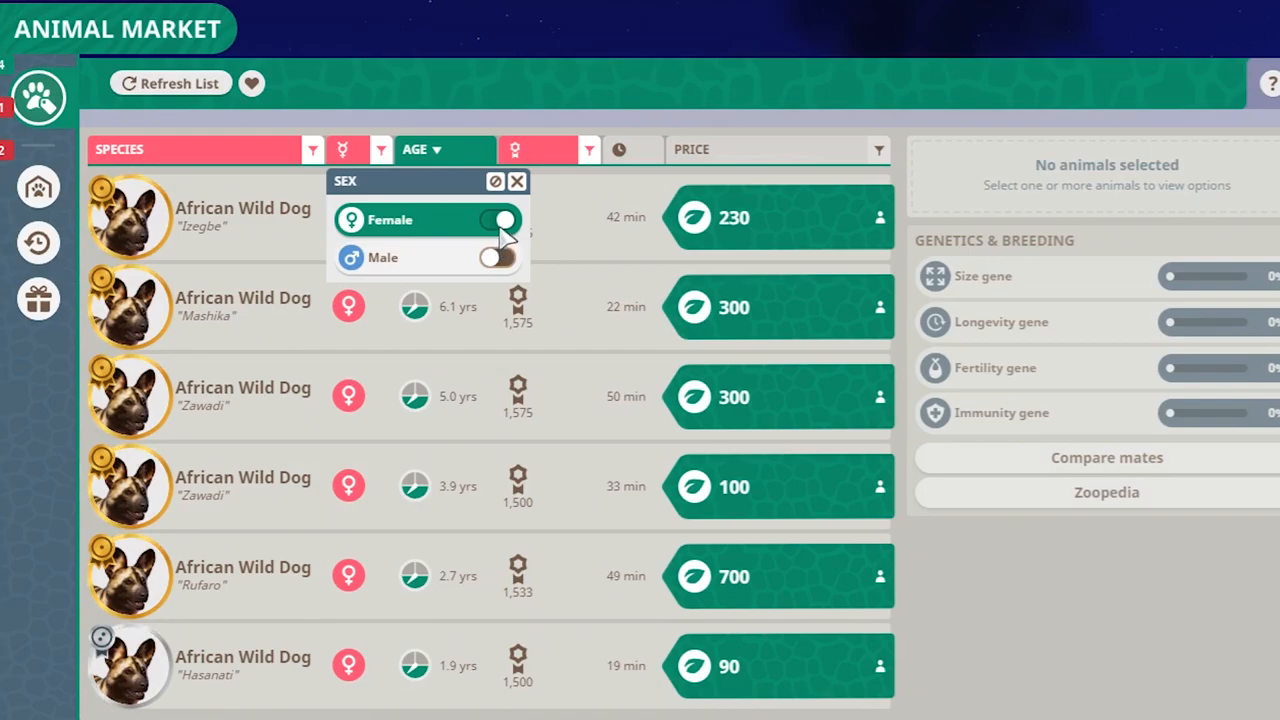
left_click(500, 220)
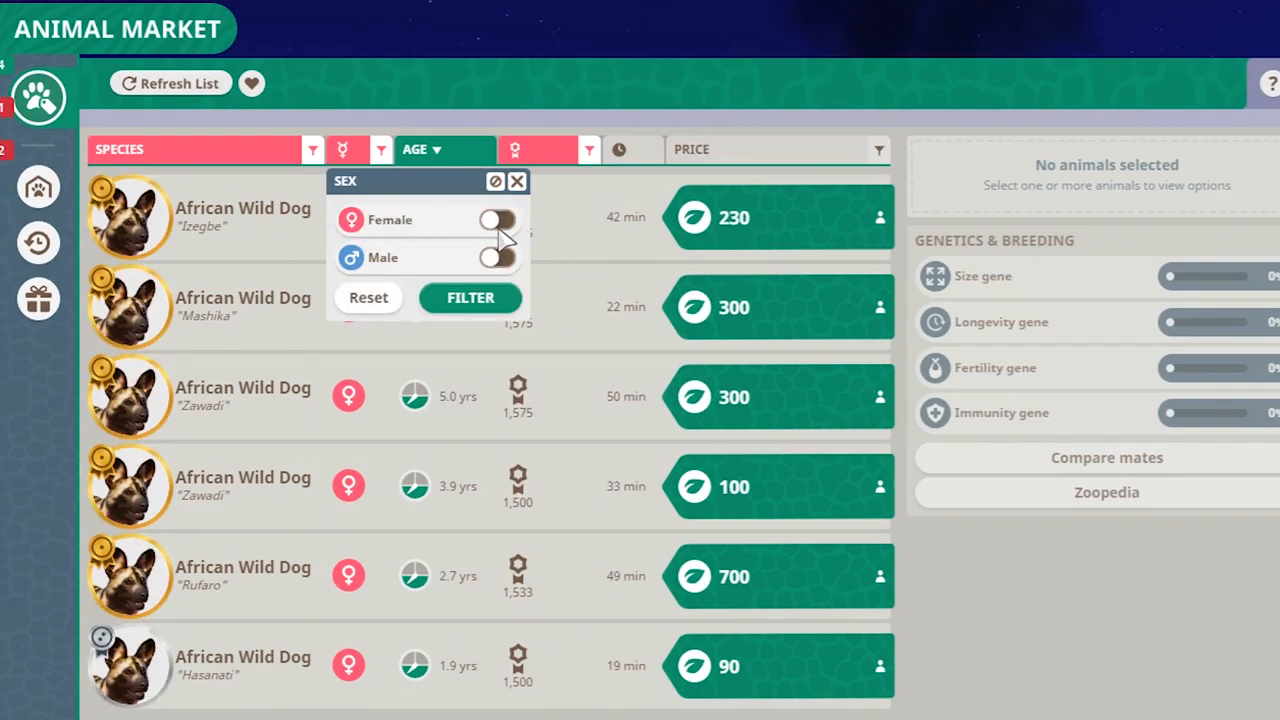
left_click(498, 256)
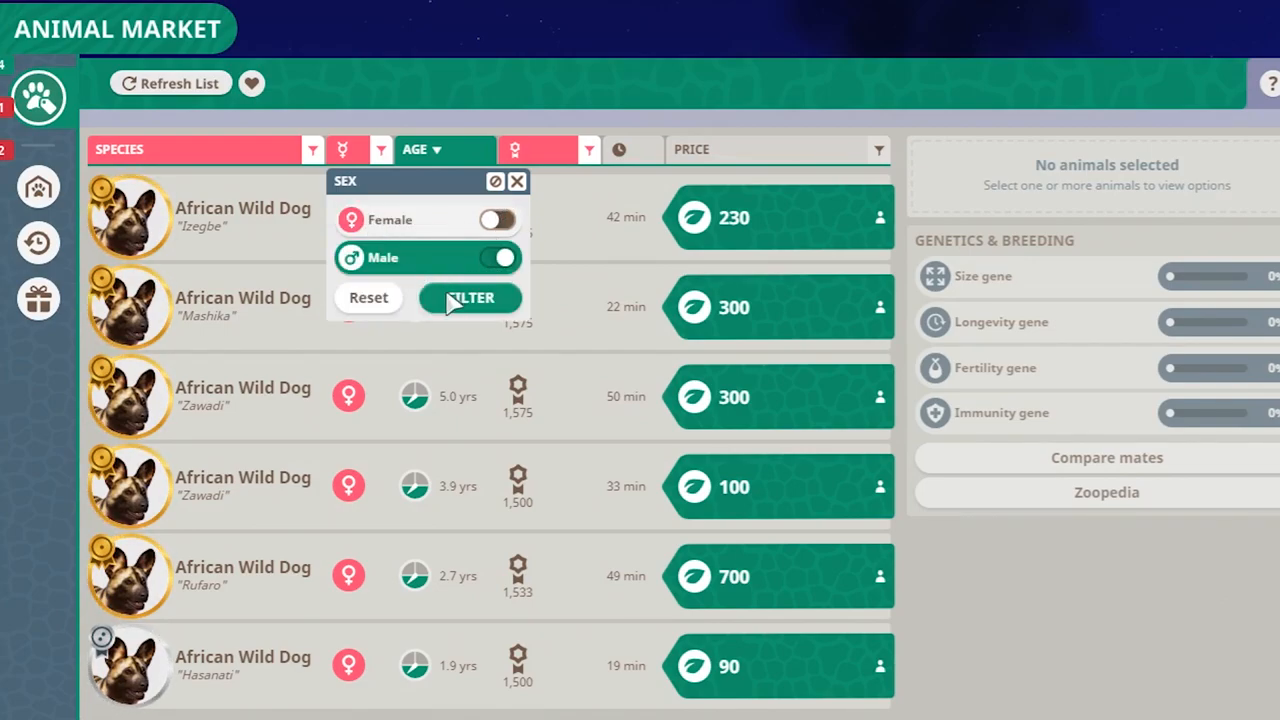
left_click(470, 296)
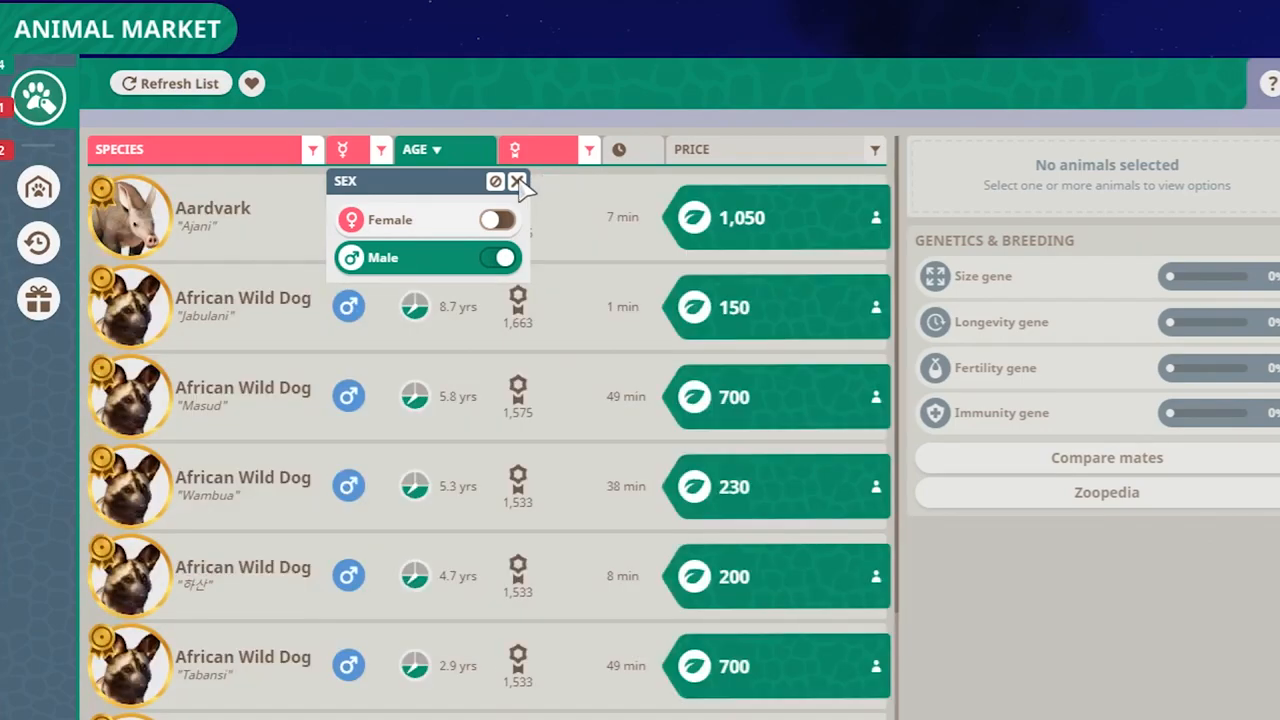
left_click(518, 180)
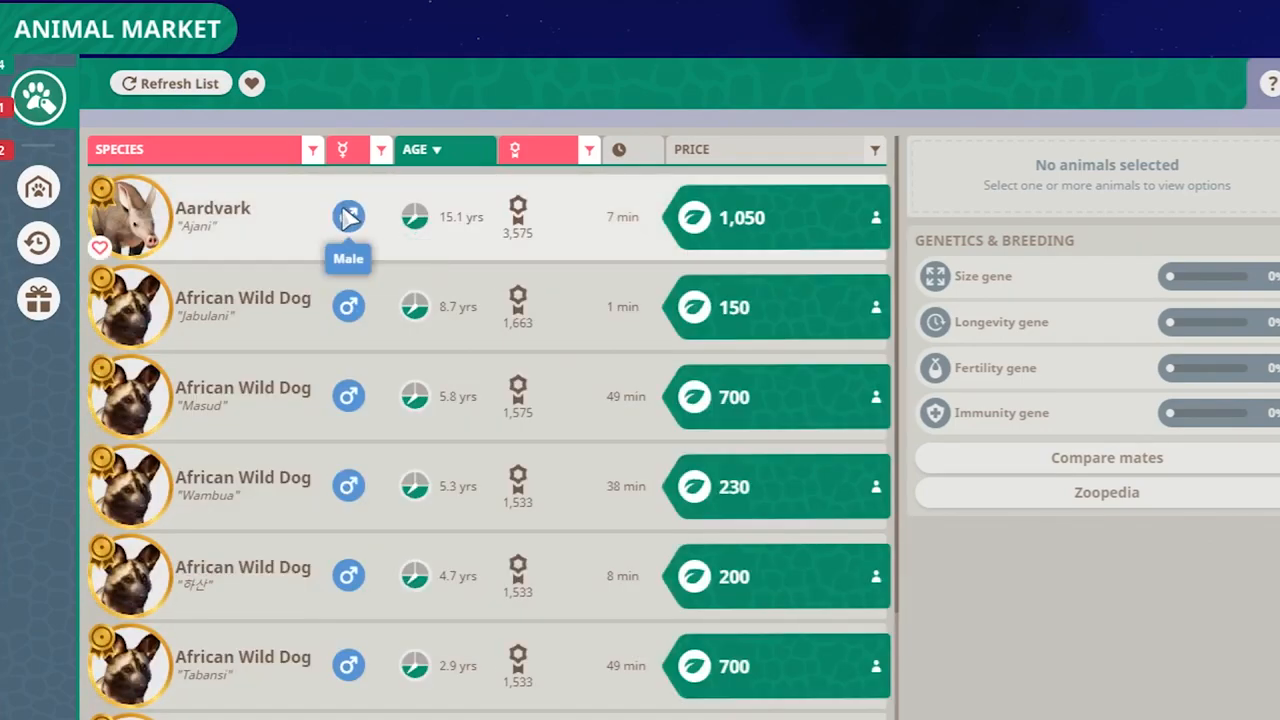
mouse_move(378, 188)
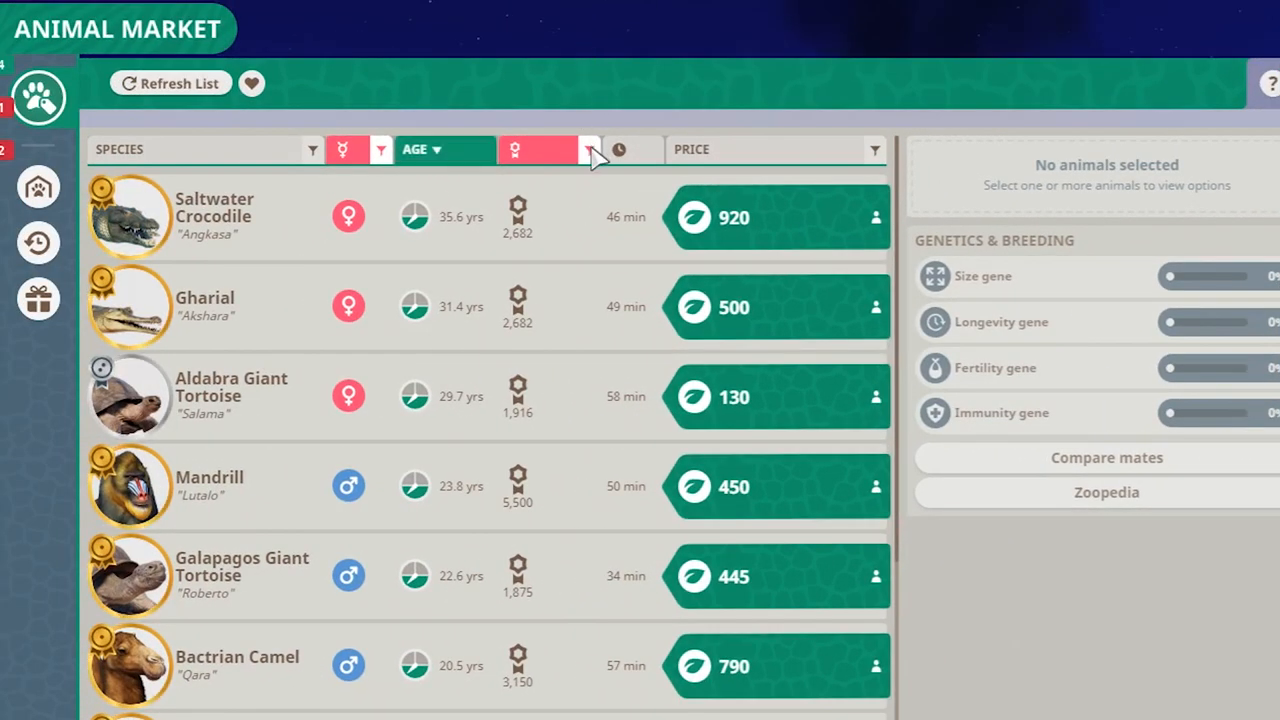
Step: Set the Appeal filter to genetic rank Silver or better with the Fertility gene at 100
left_click(588, 148)
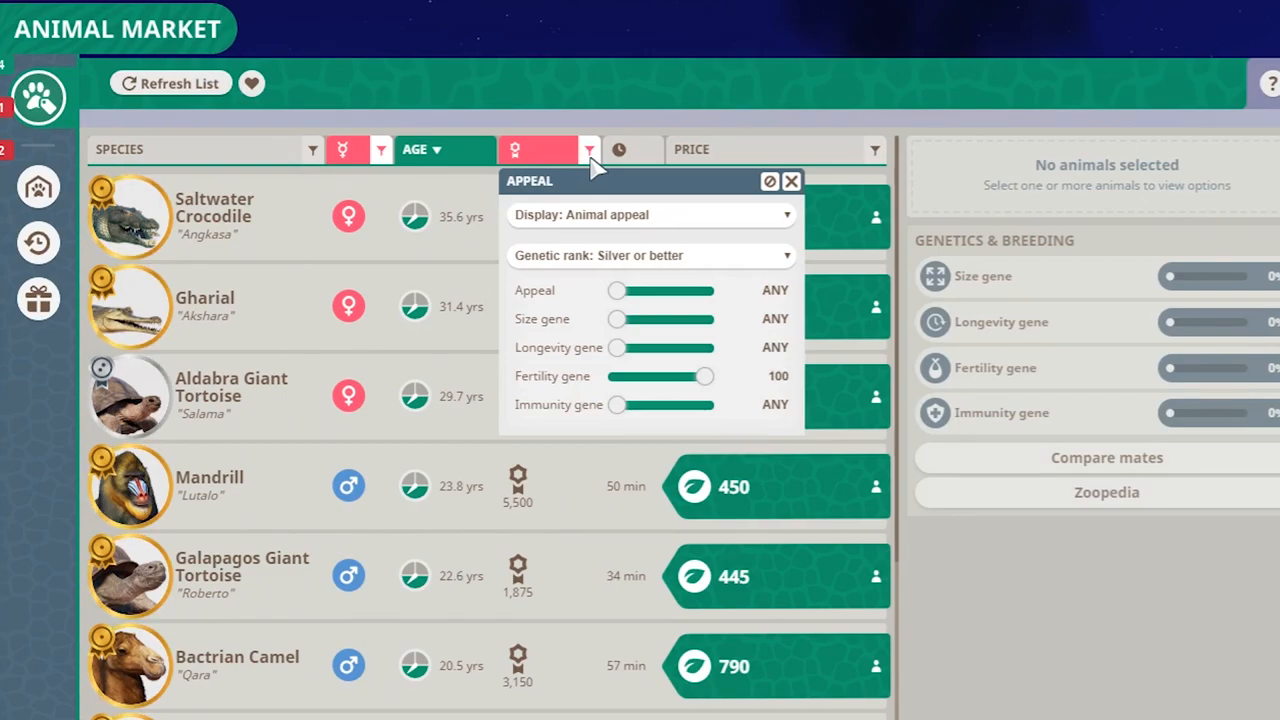
mouse_move(588, 282)
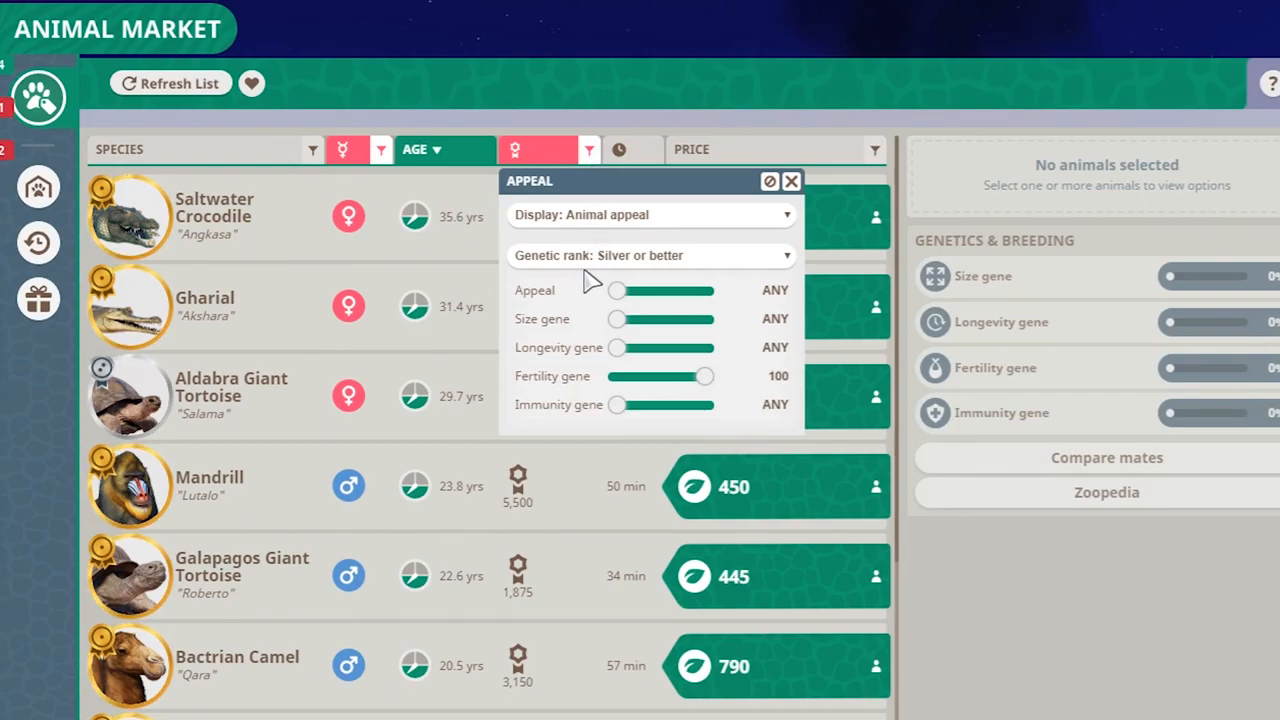
left_click(650, 256)
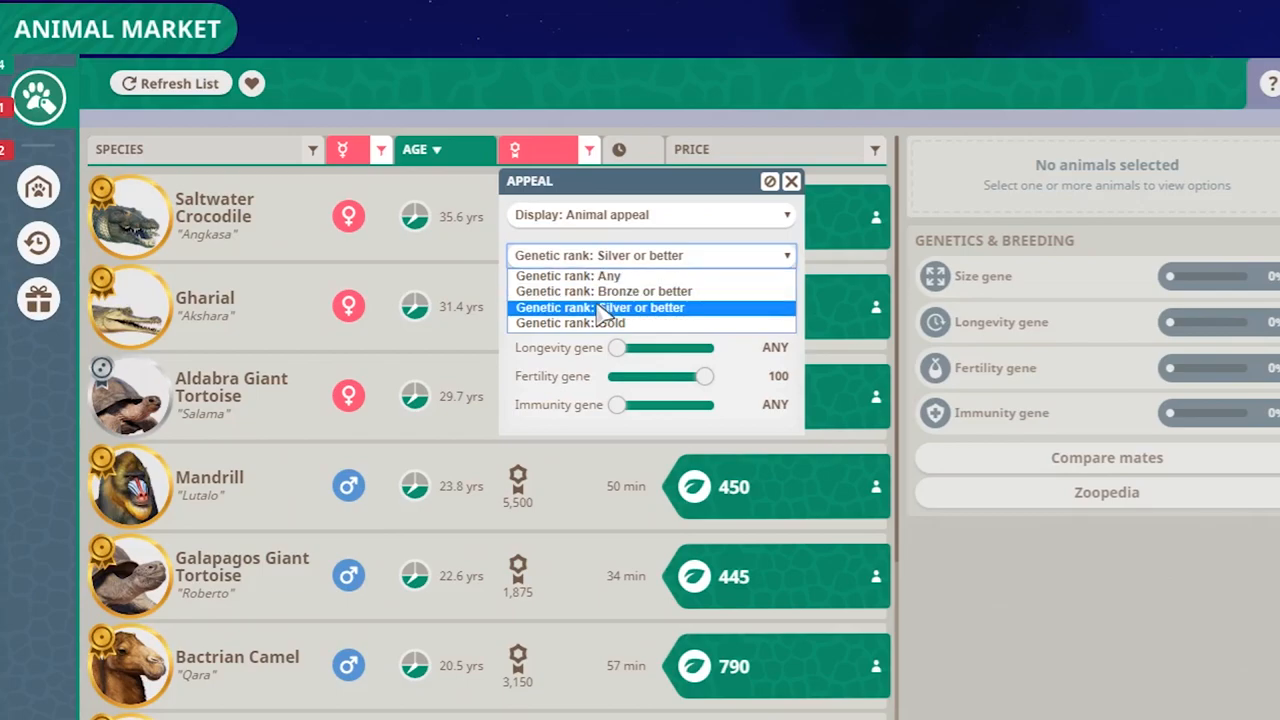
mouse_move(690, 320)
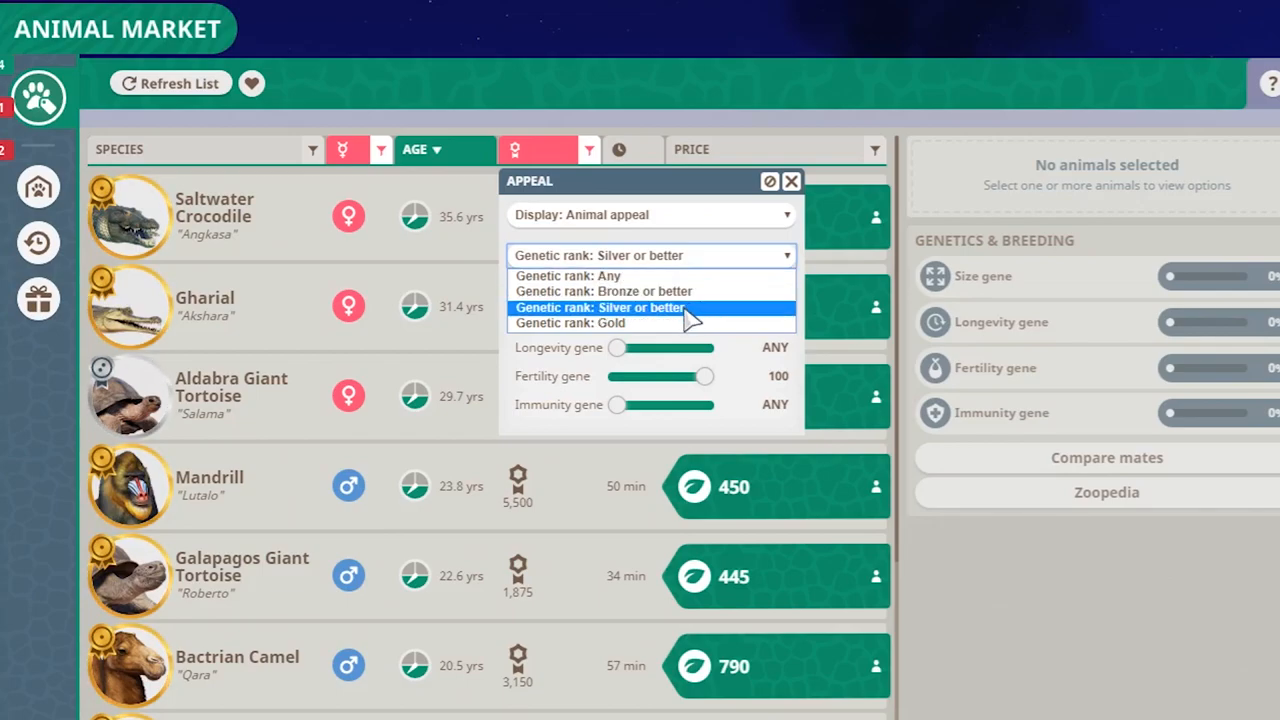
left_click(600, 308)
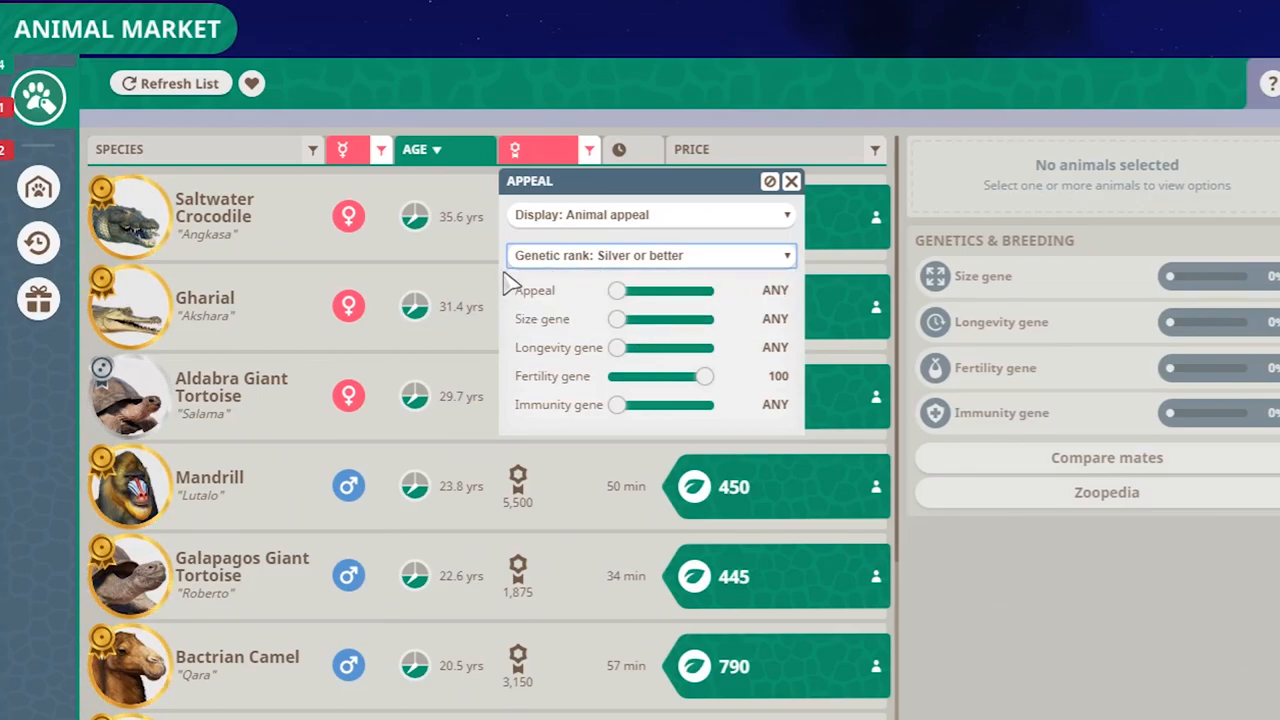
mouse_move(556, 300)
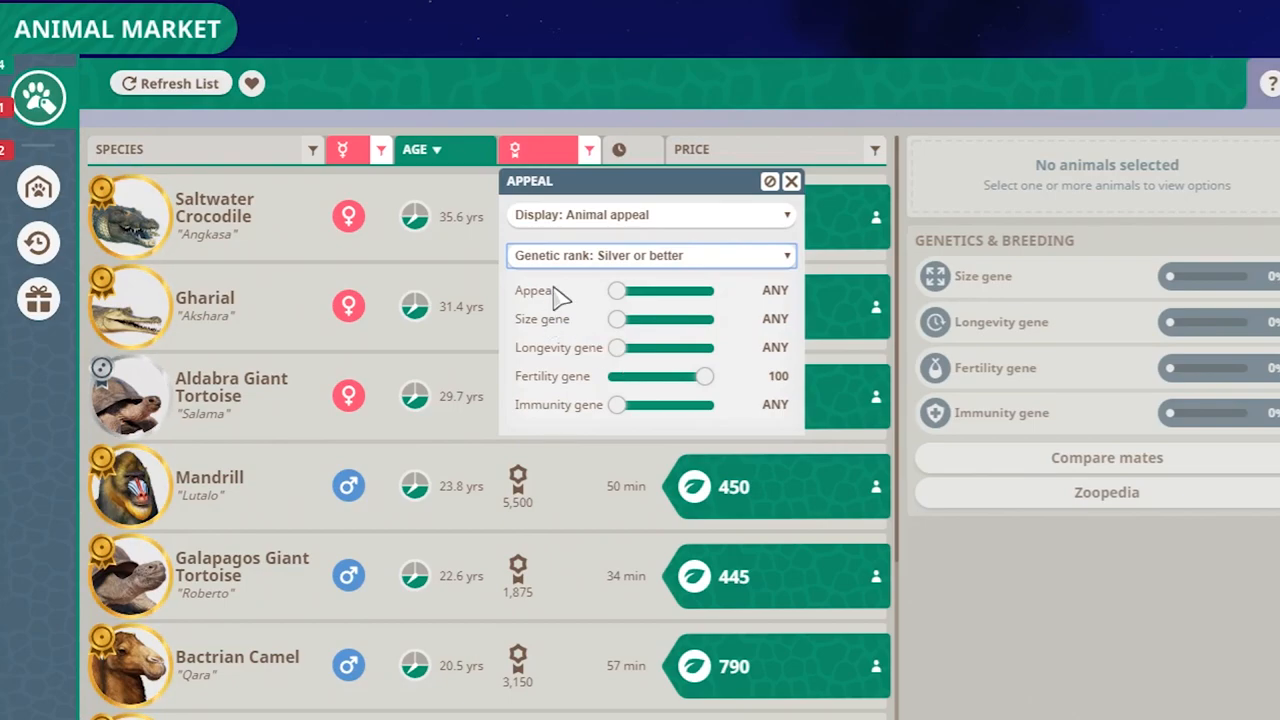
scroll("down", 3)
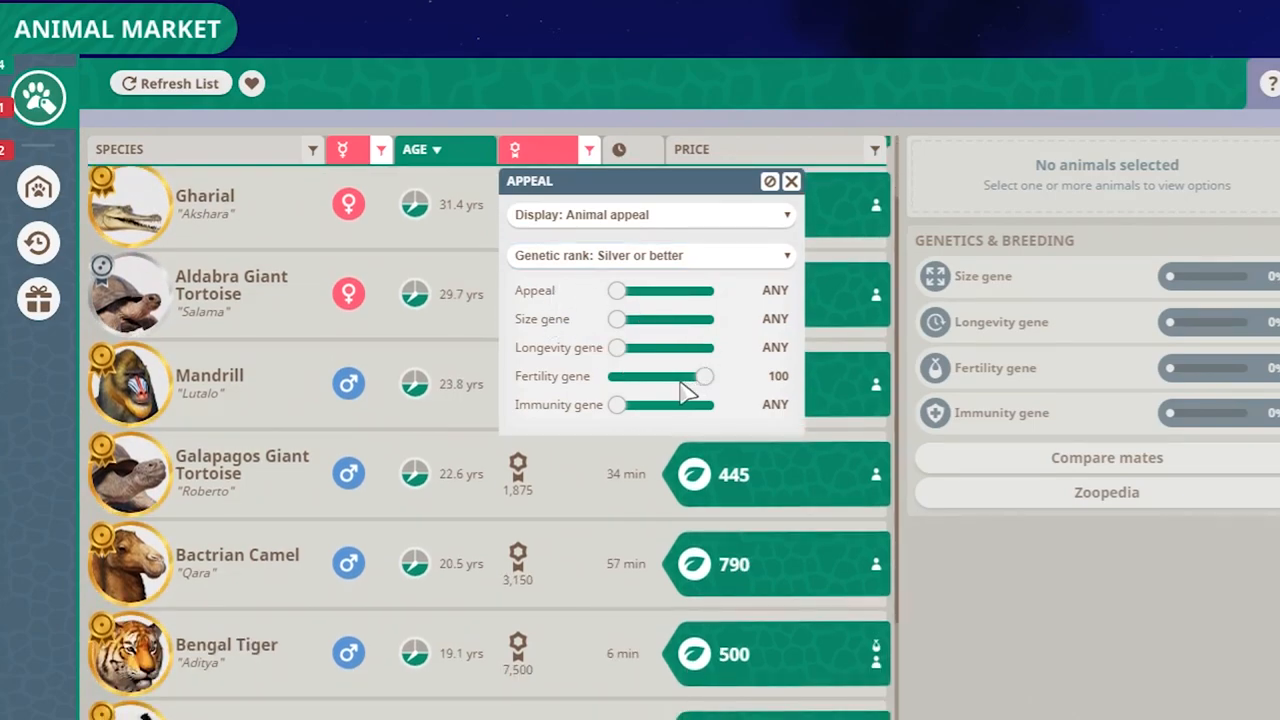
left_click_drag(704, 376, 684, 376)
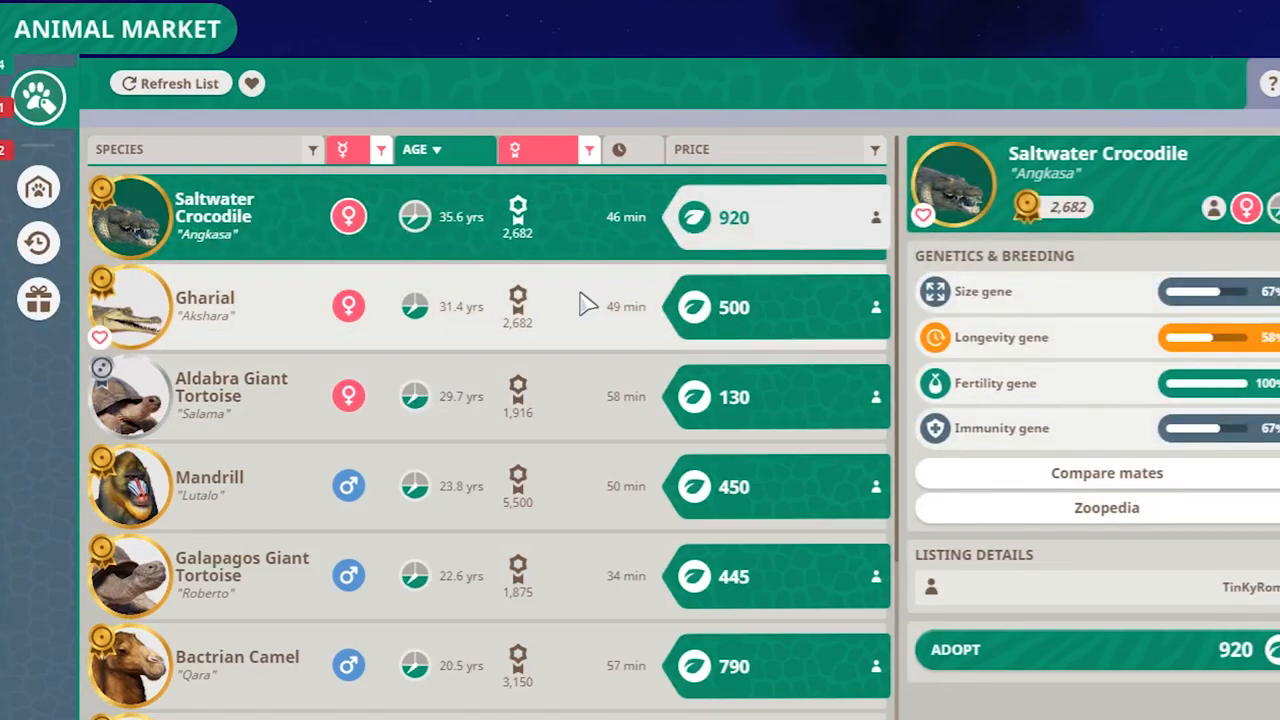
Step: View the genetics of the listed Mandrill and then the Bactrian Camel
left_click(210, 486)
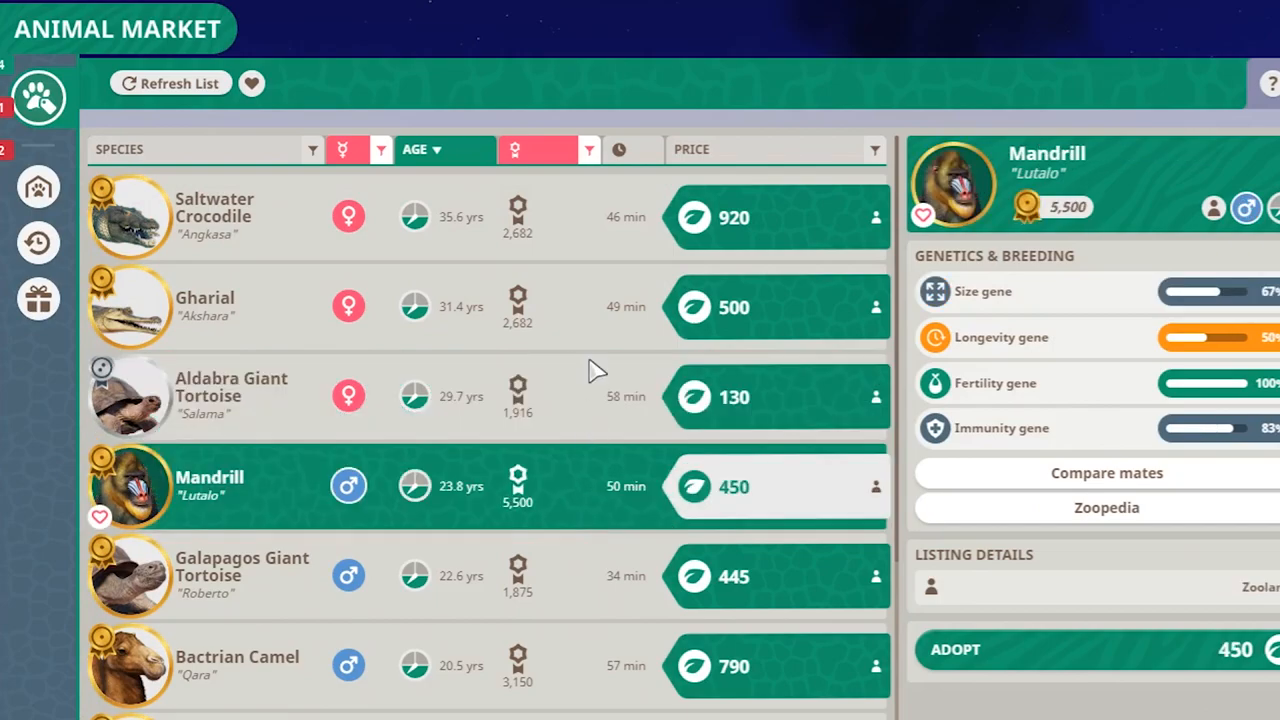
left_click(236, 664)
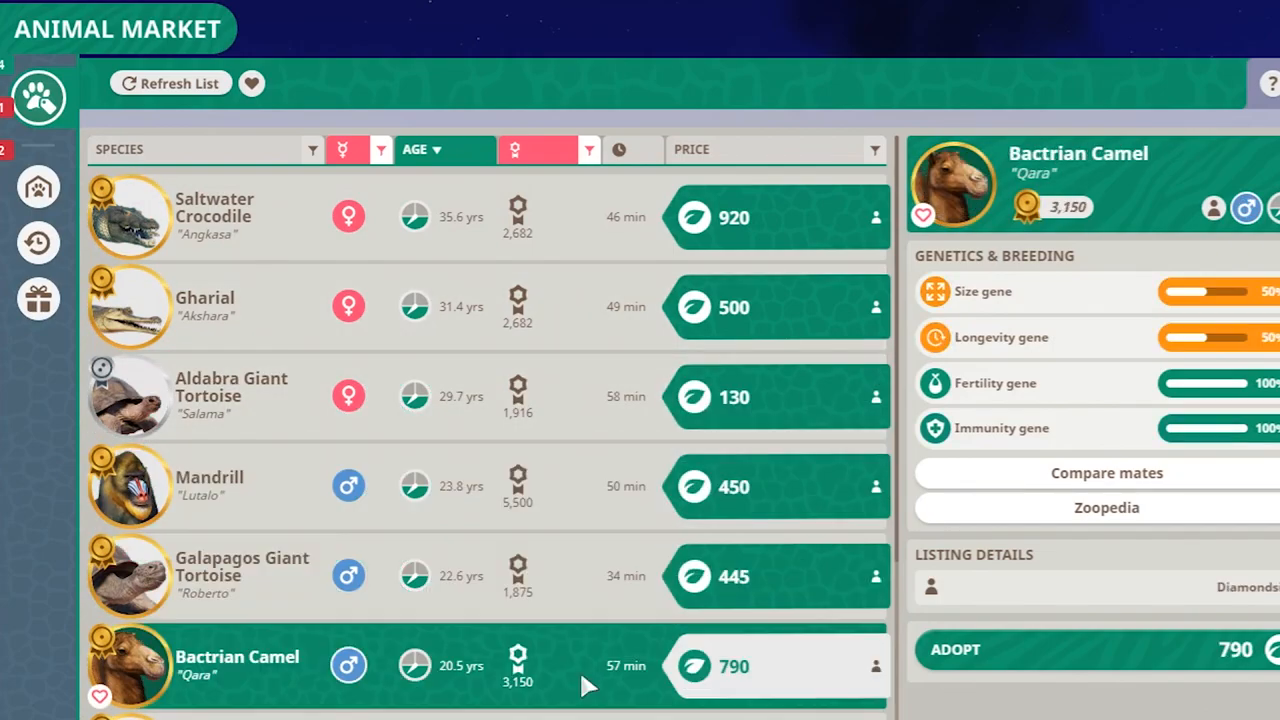
mouse_move(600, 384)
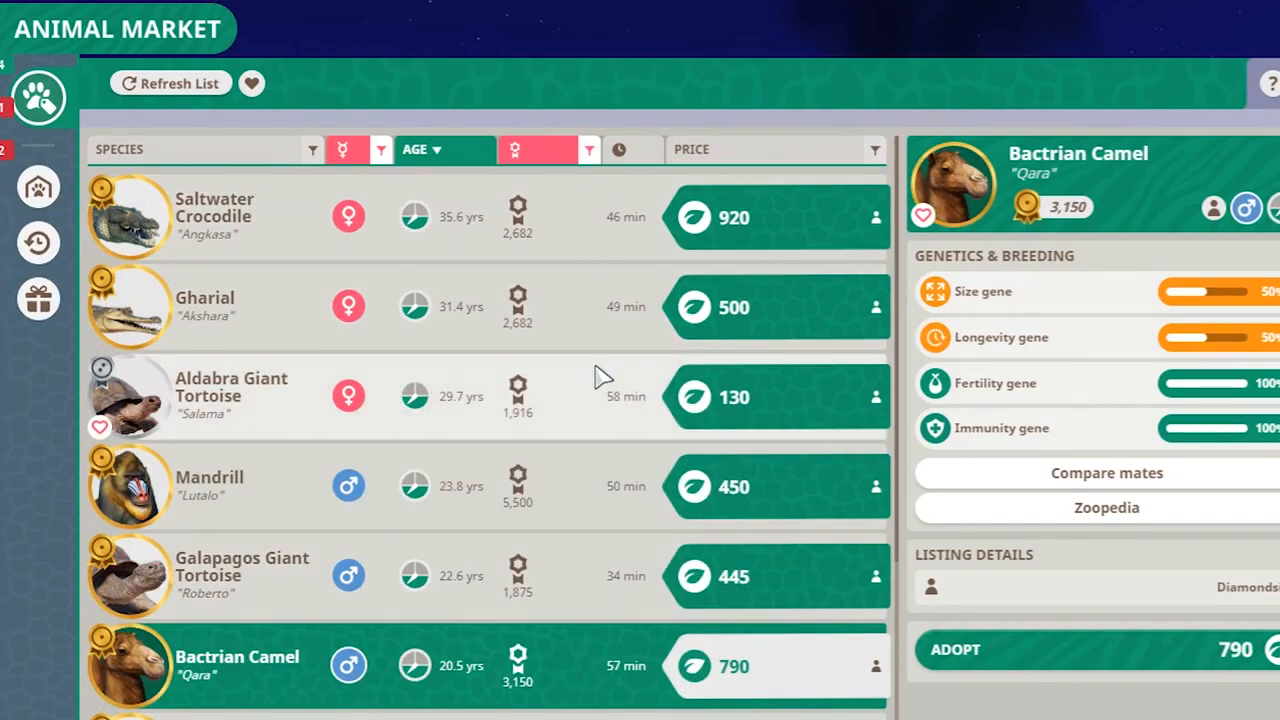
mouse_move(608, 340)
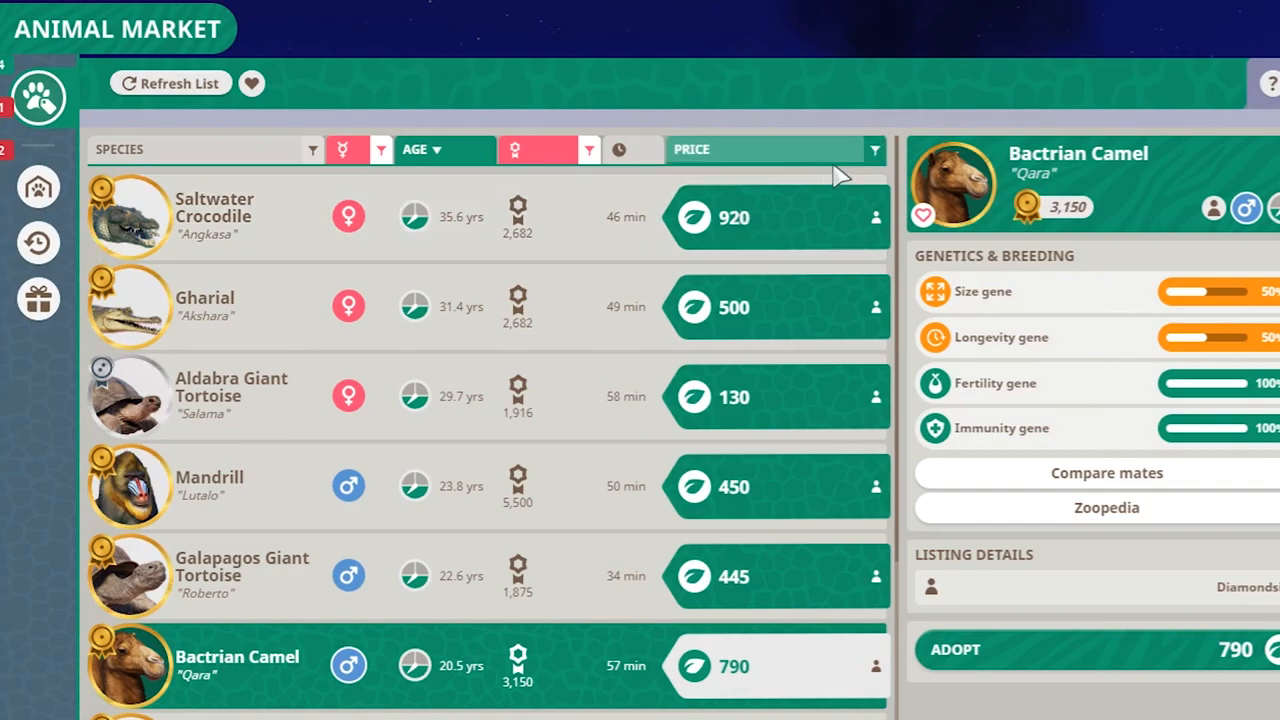
Step: Switch the Price filter to conservation credits listings and close it
left_click(874, 148)
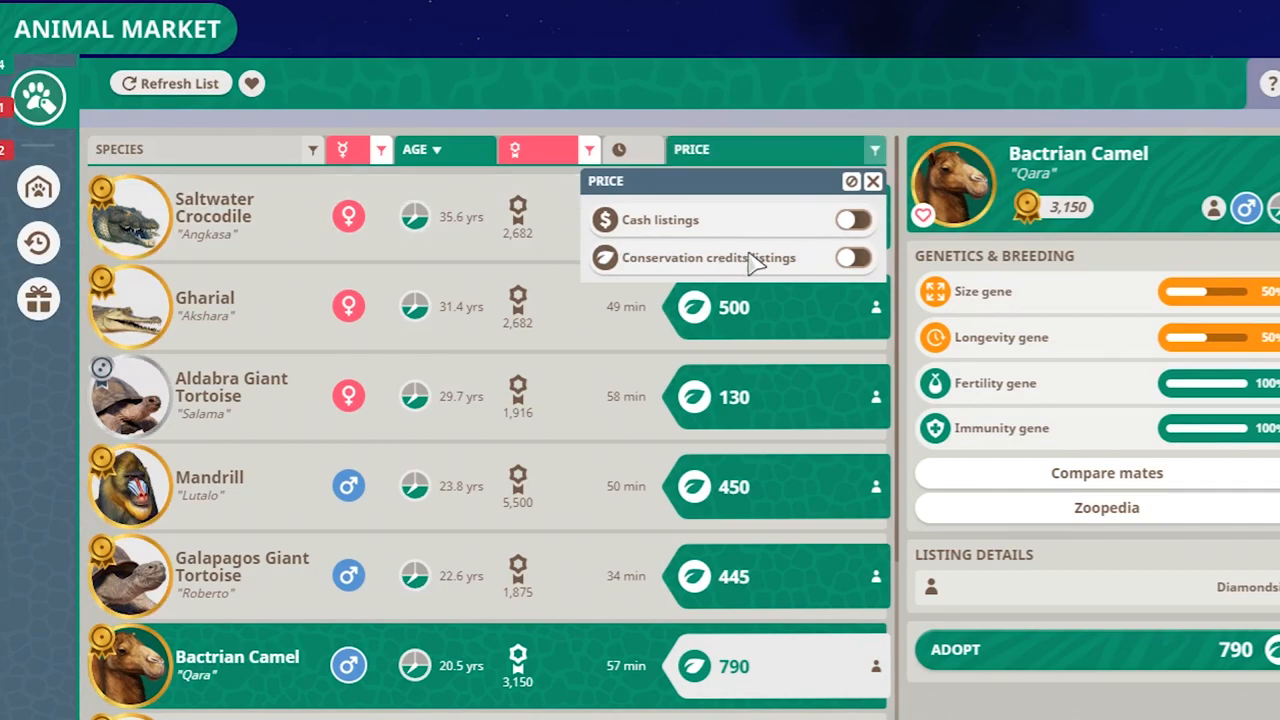
left_click(852, 256)
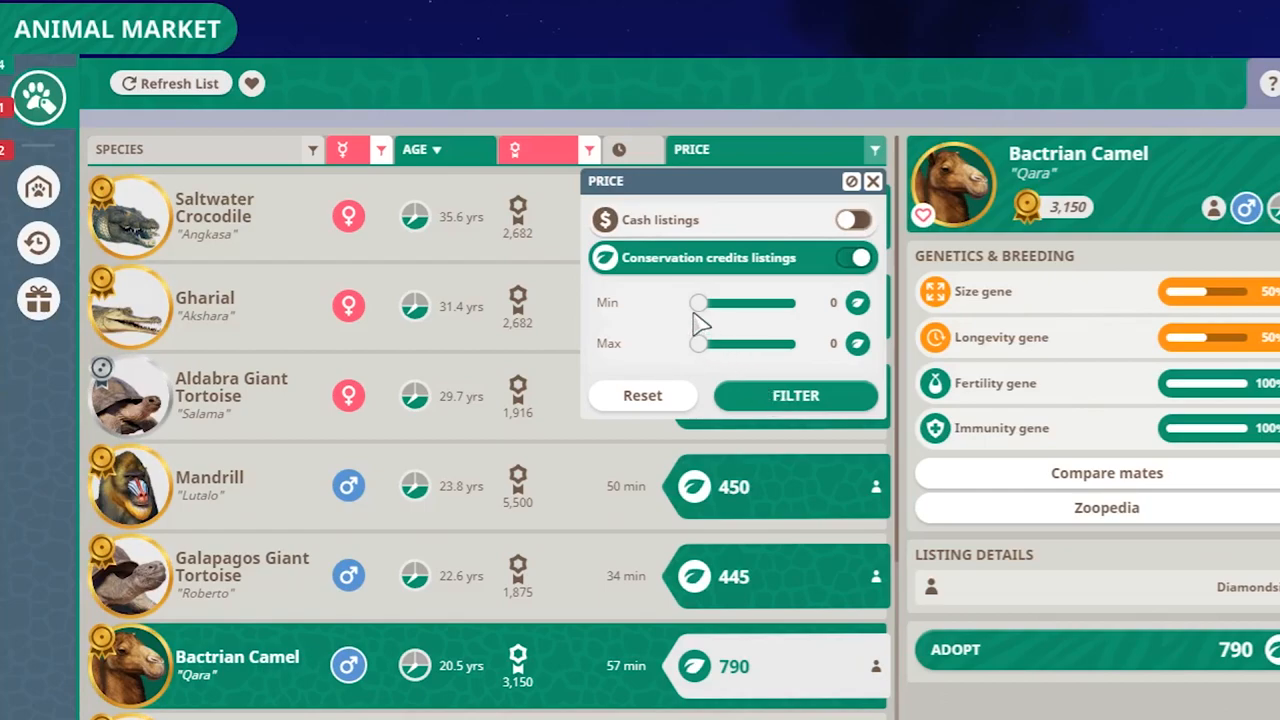
mouse_move(838, 322)
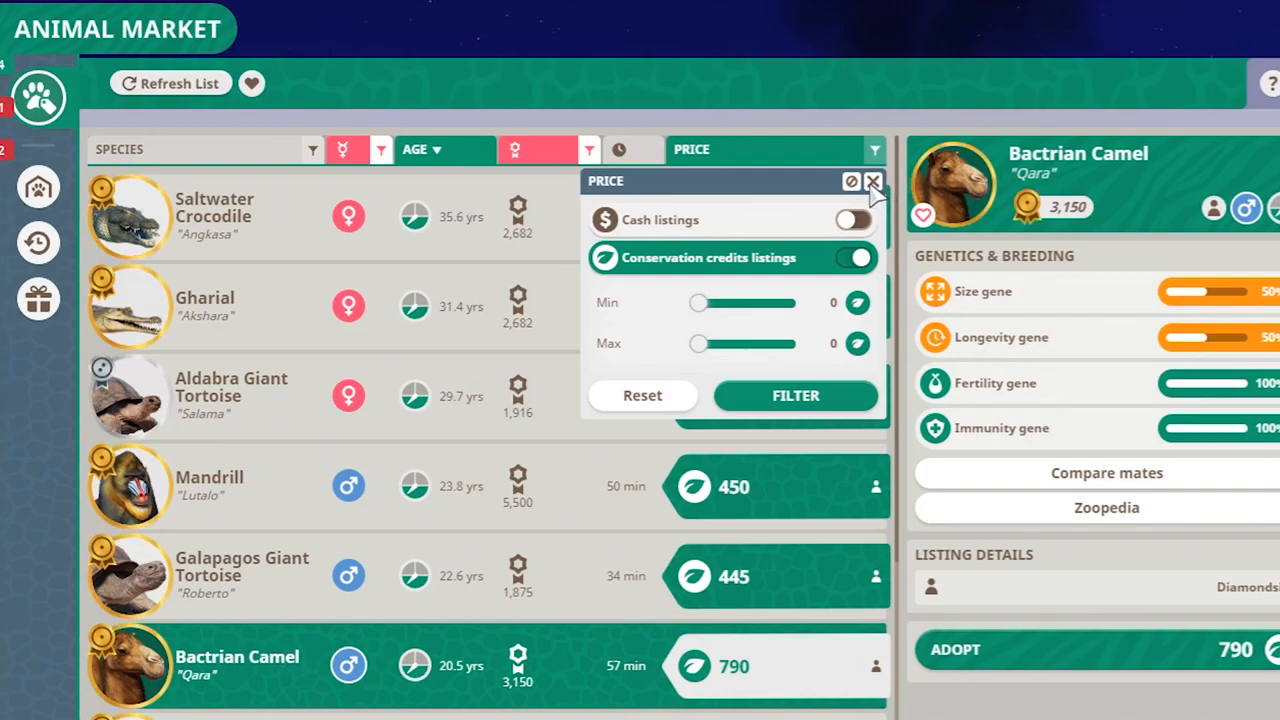
left_click(872, 182)
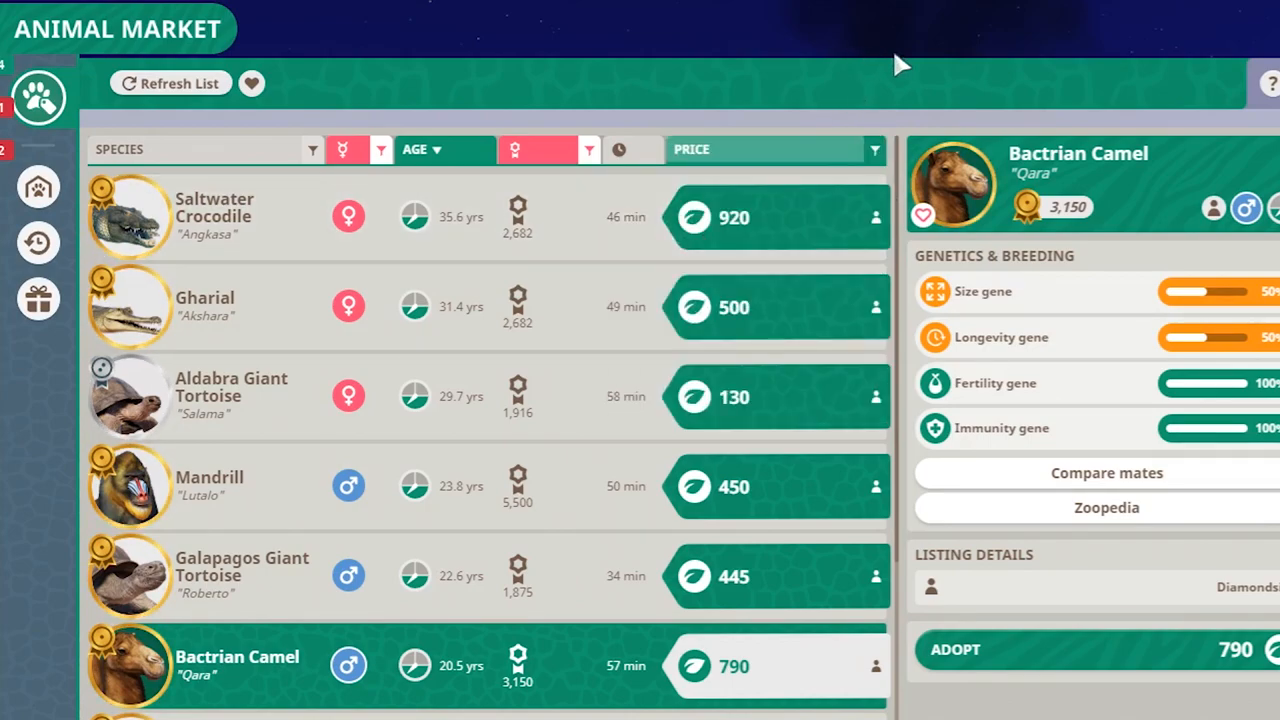